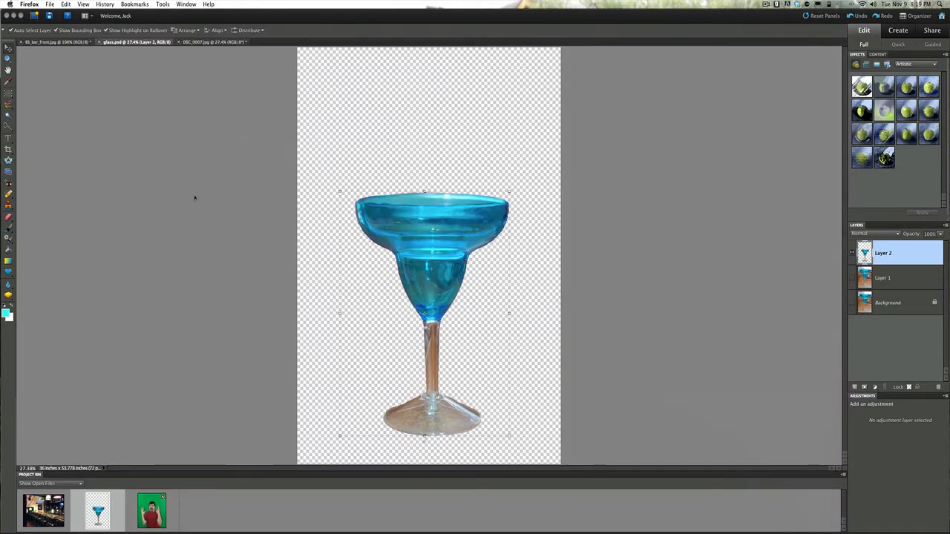
# - Review the glass, bar and green-screen images, ending on the DSC_0007 portrait
pyautogui.click(888, 302)
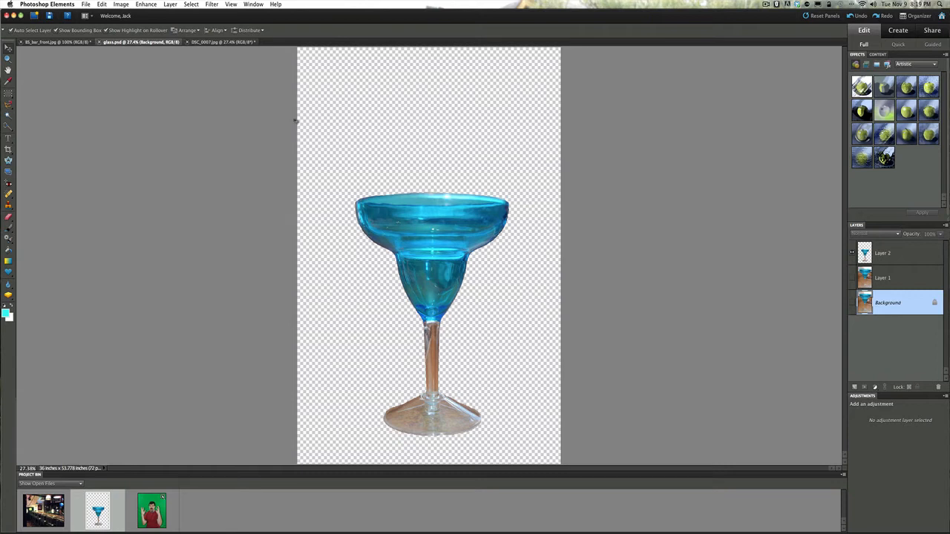
pyautogui.moveTo(206, 103)
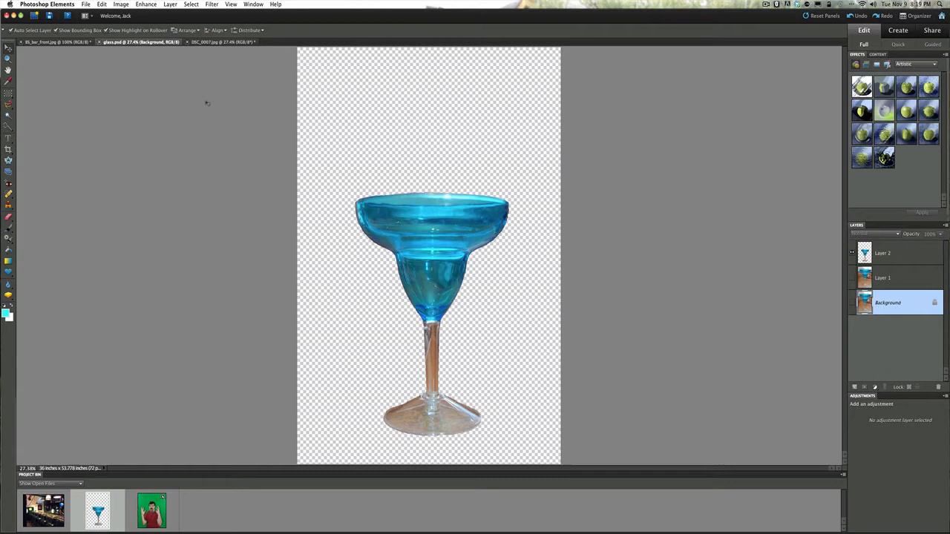
pyautogui.click(222, 41)
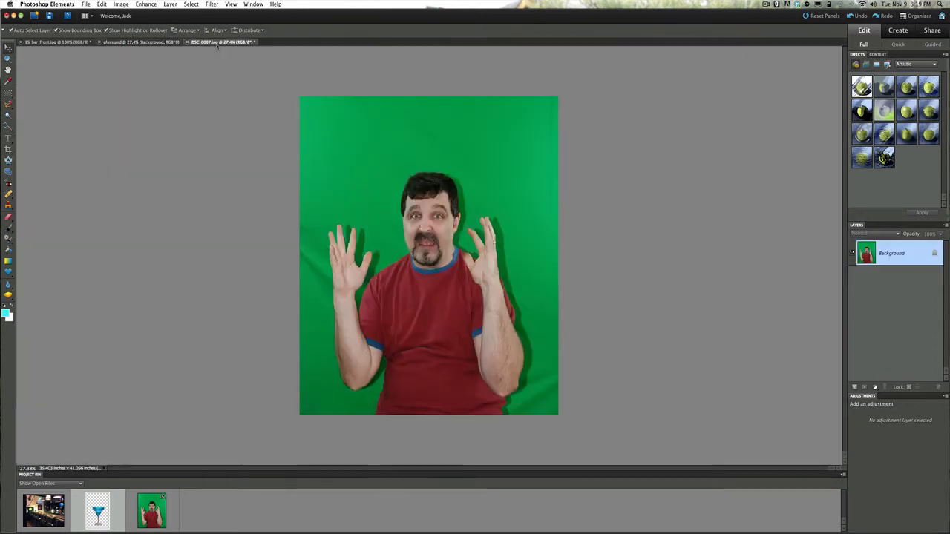
pyautogui.click(55, 41)
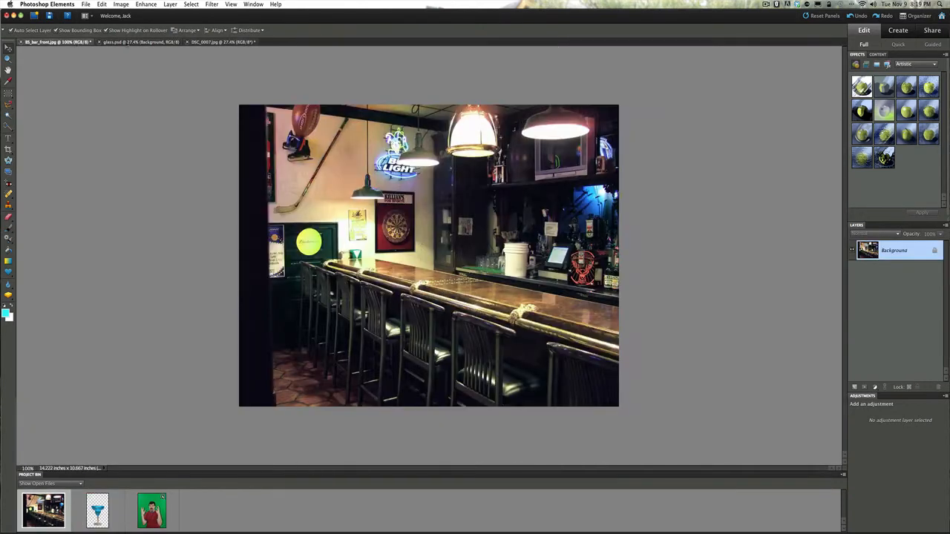
pyautogui.click(215, 41)
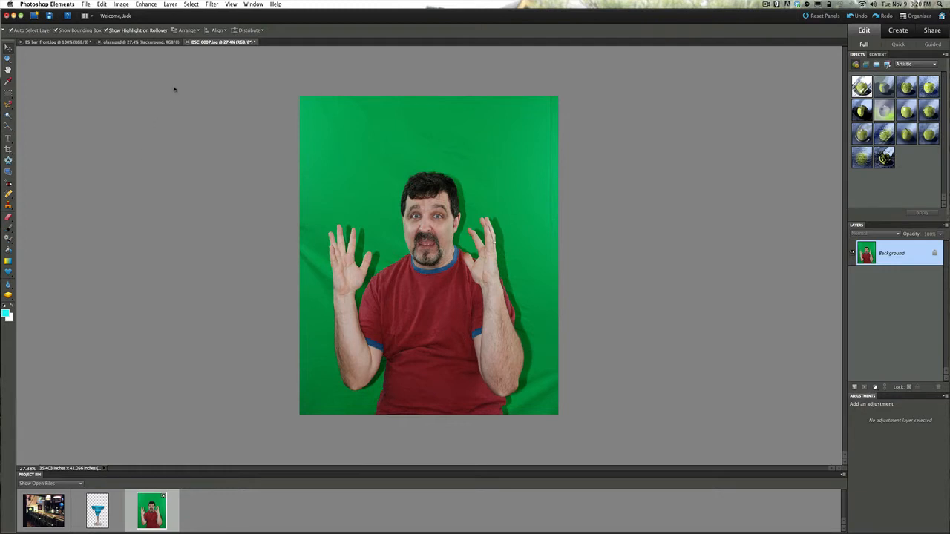
pyautogui.moveTo(380, 123)
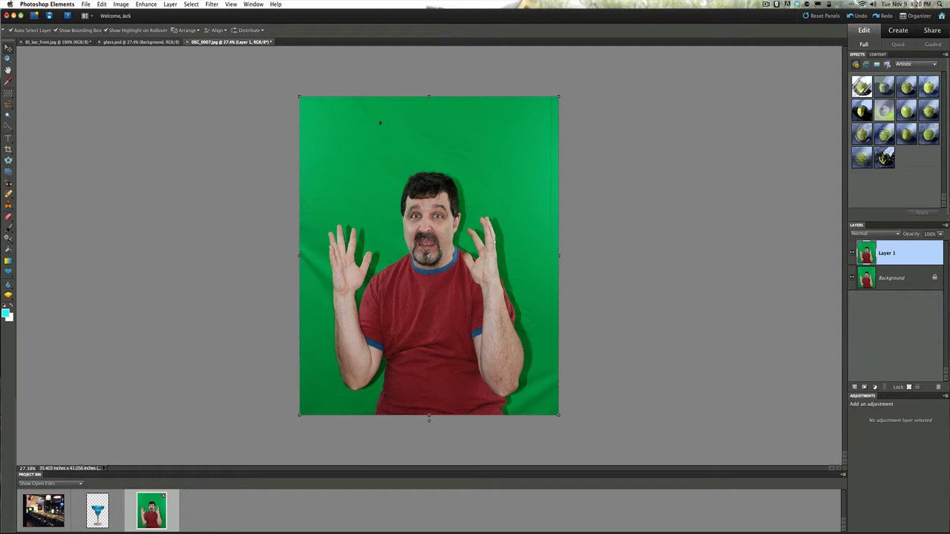
pyautogui.moveTo(510, 97)
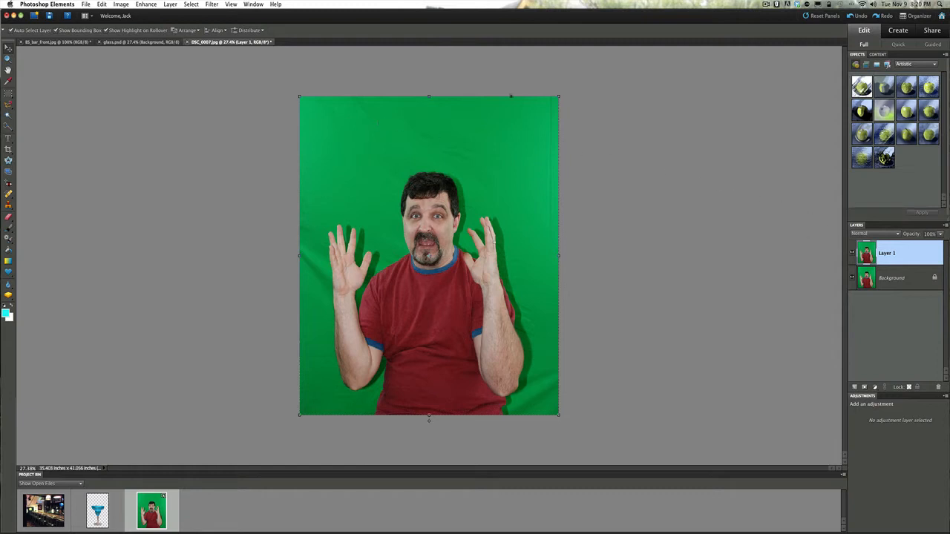
# - Duplicate the portrait's background onto a new Layer 1 from the Layer menu
pyautogui.click(212, 4)
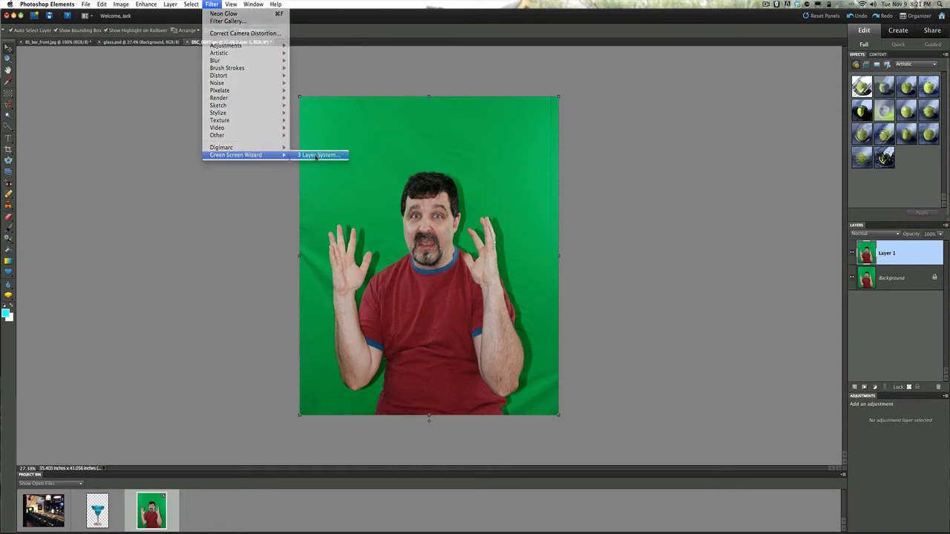
# - Key out the green backdrop with the Green Screen Wizard, outputting transparency and tuning its sliders
pyautogui.click(318, 155)
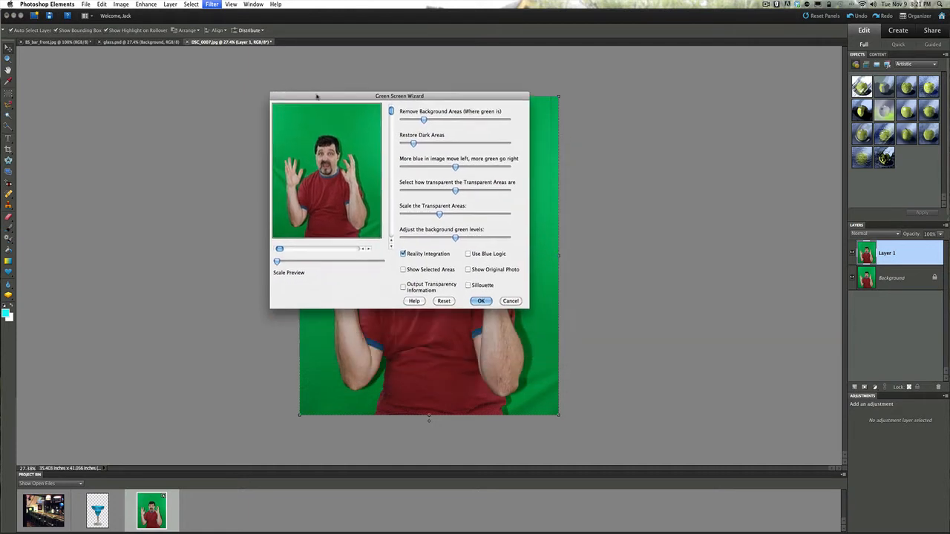
pyautogui.moveTo(399, 96); pyautogui.dragTo(252, 77)
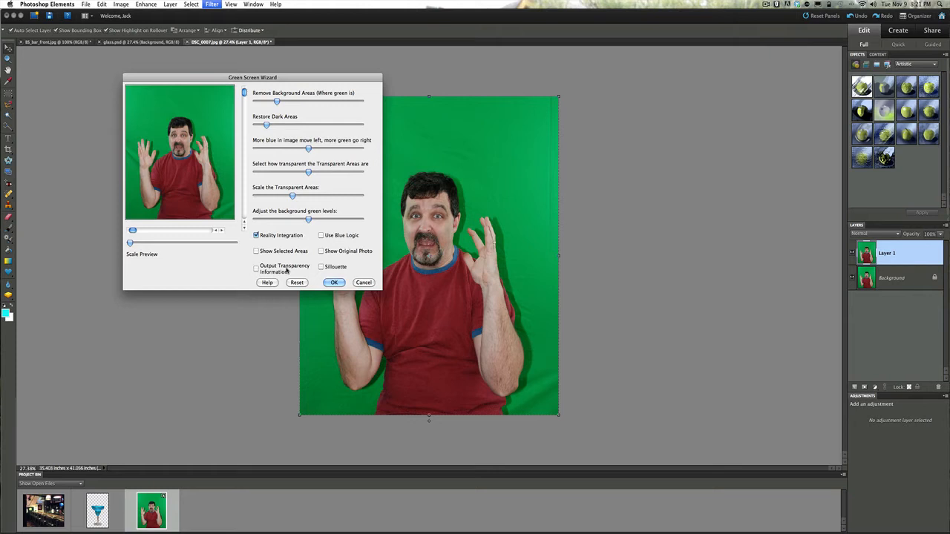
pyautogui.click(256, 268)
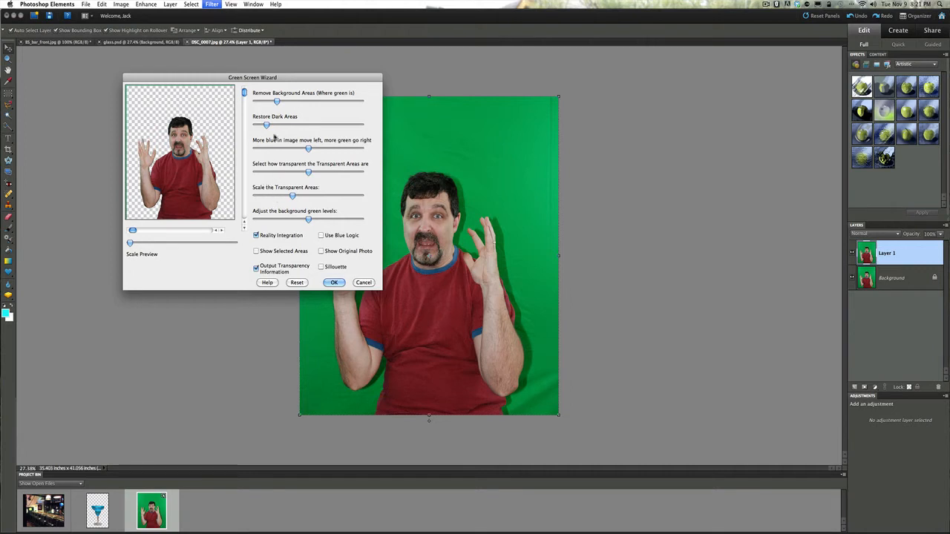
pyautogui.moveTo(279, 168)
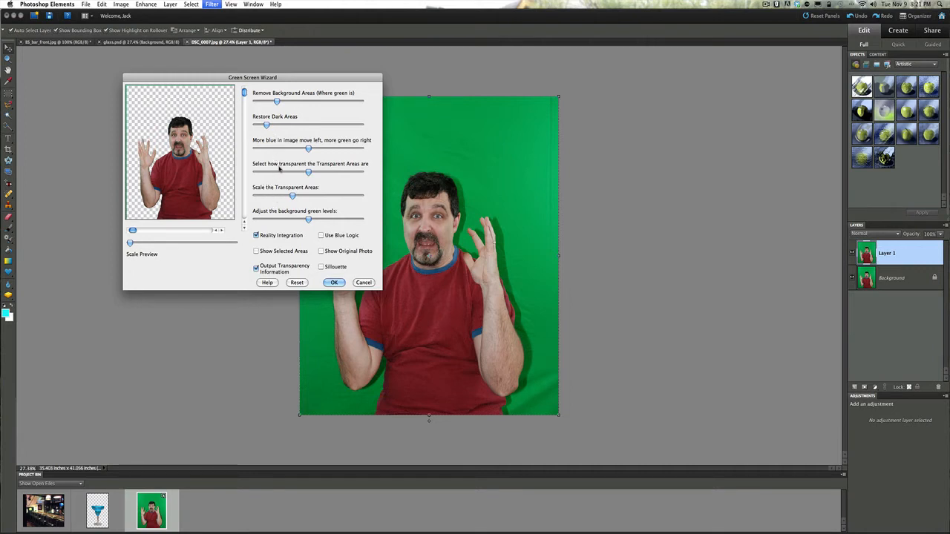
pyautogui.moveTo(277, 102); pyautogui.dragTo(277, 101)
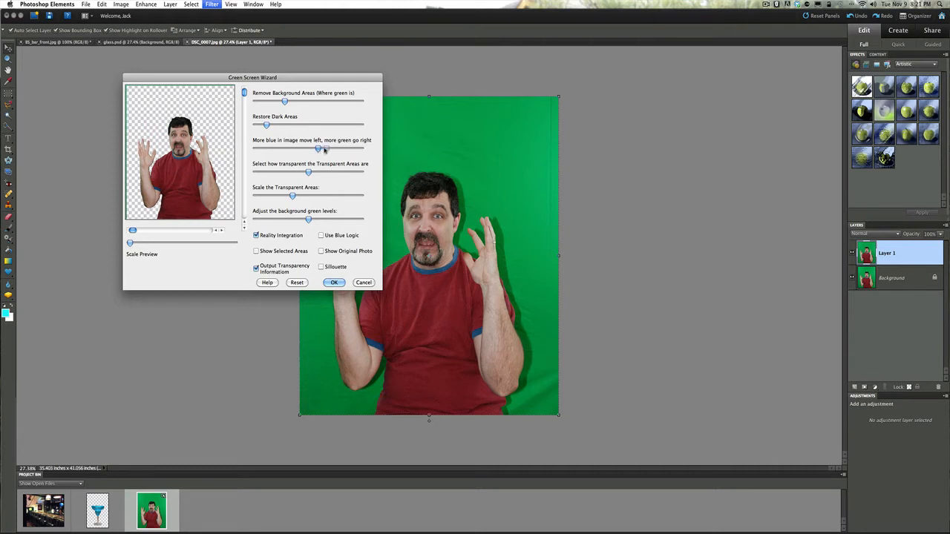
pyautogui.moveTo(318, 149); pyautogui.dragTo(325, 150)
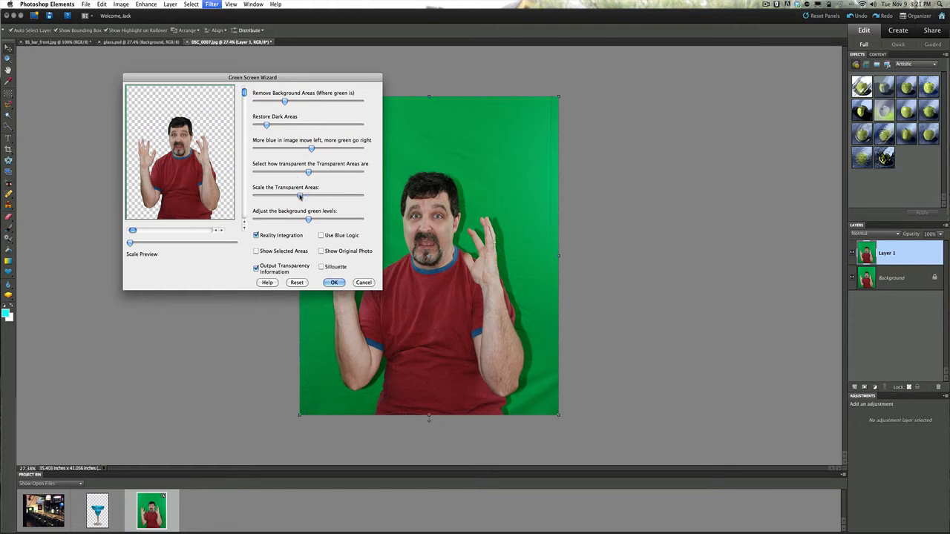
pyautogui.moveTo(299, 196); pyautogui.dragTo(293, 196)
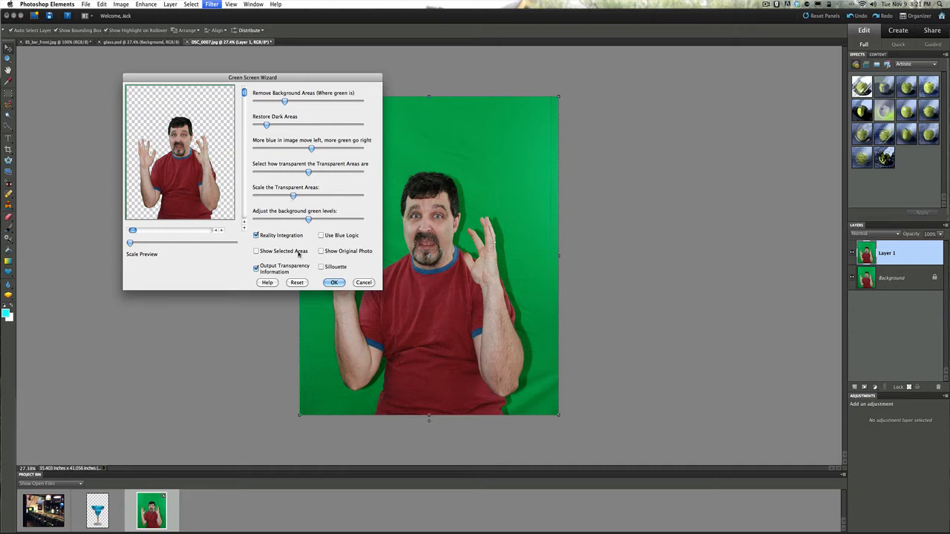
pyautogui.click(364, 282)
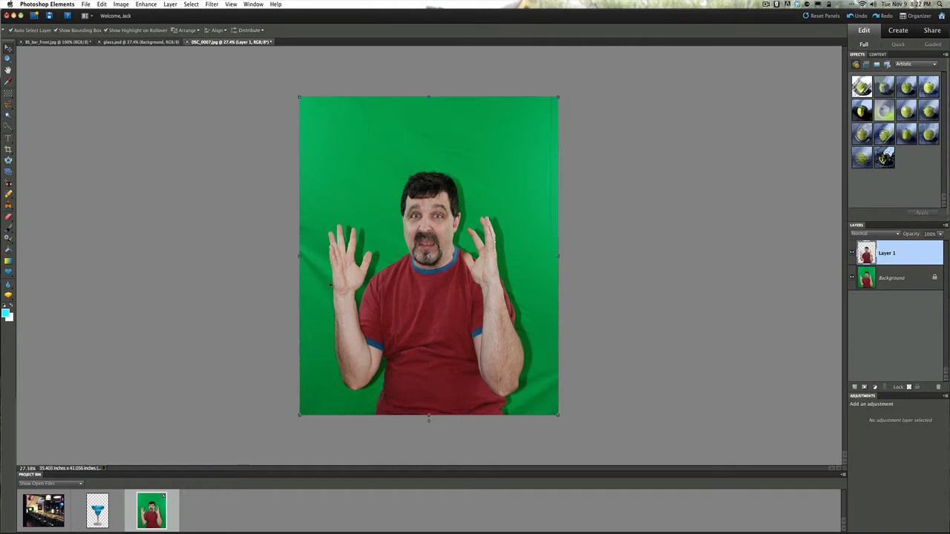
pyautogui.moveTo(665, 275)
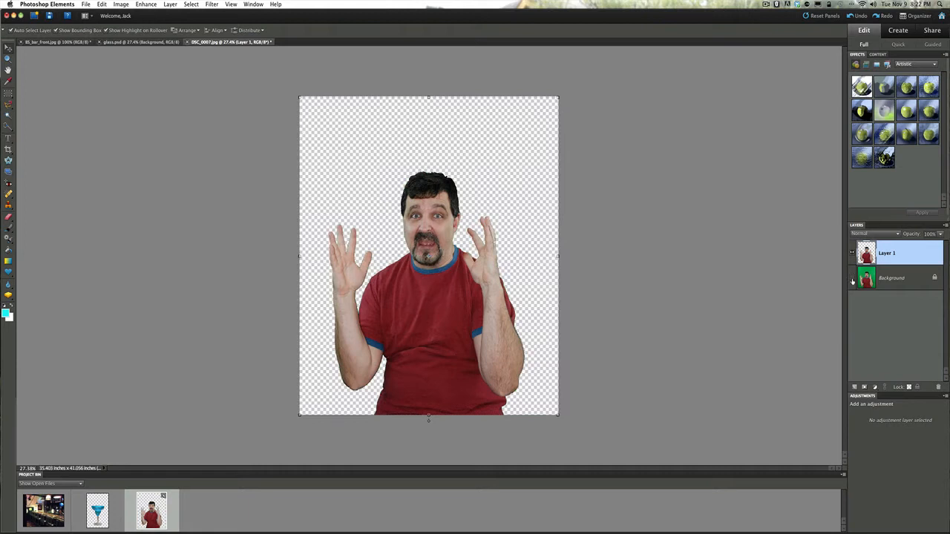
pyautogui.moveTo(708, 245)
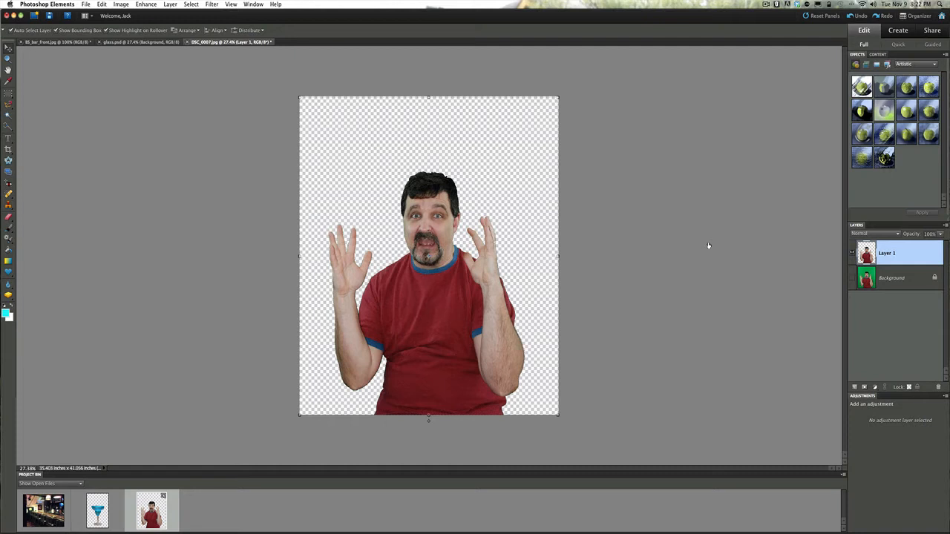
# - Hide the portrait's original Background layer with its eye icon
pyautogui.click(891, 278)
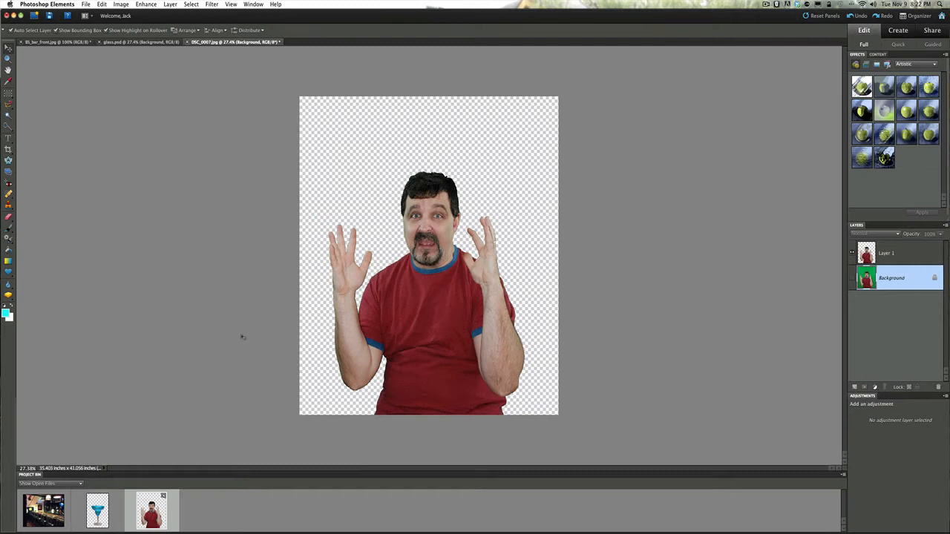
# - In glass.psd, hide Layer 1 and the Background so only the cut-out glass shows
pyautogui.click(139, 42)
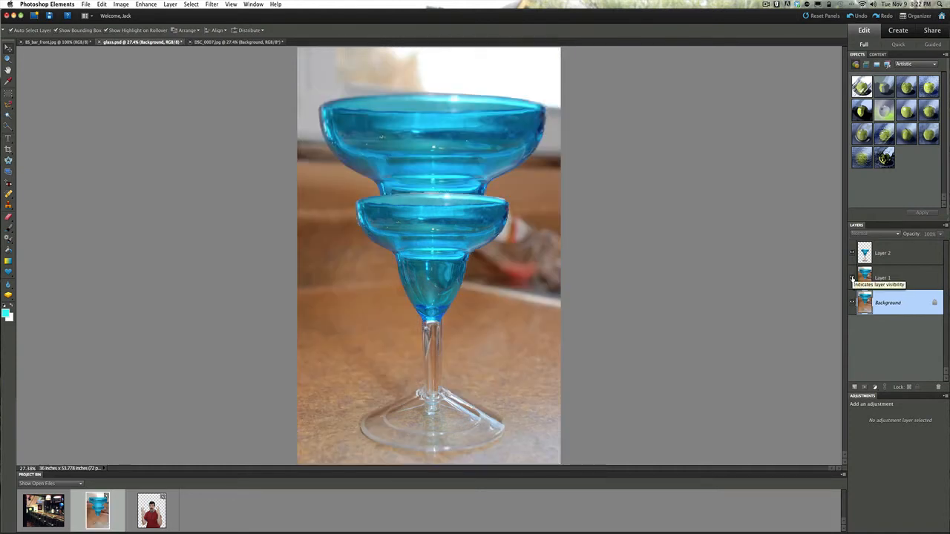
pyautogui.click(851, 278)
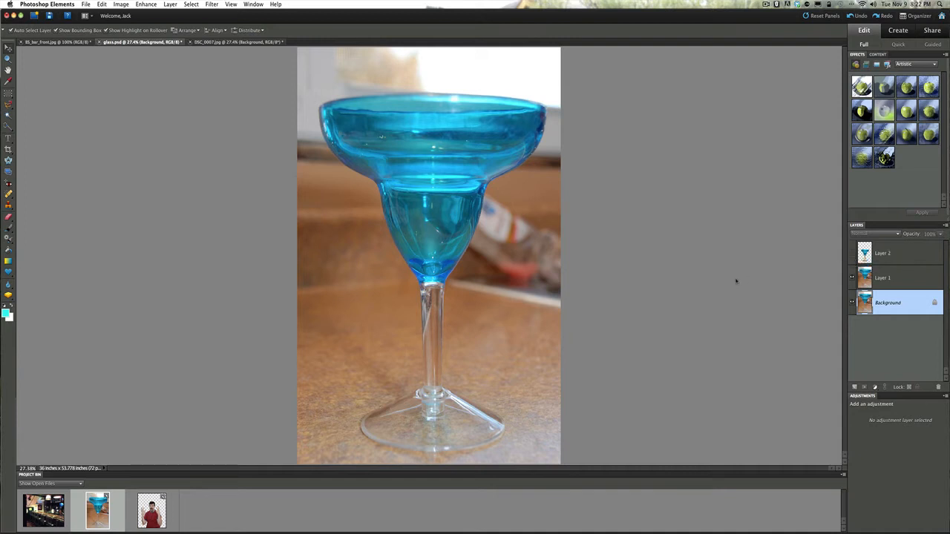
pyautogui.moveTo(102, 103)
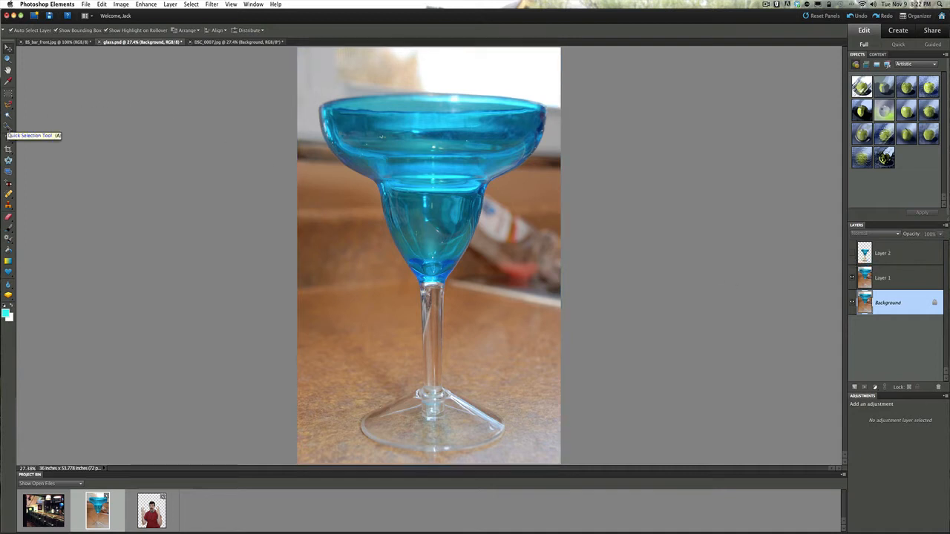
pyautogui.moveTo(443, 100)
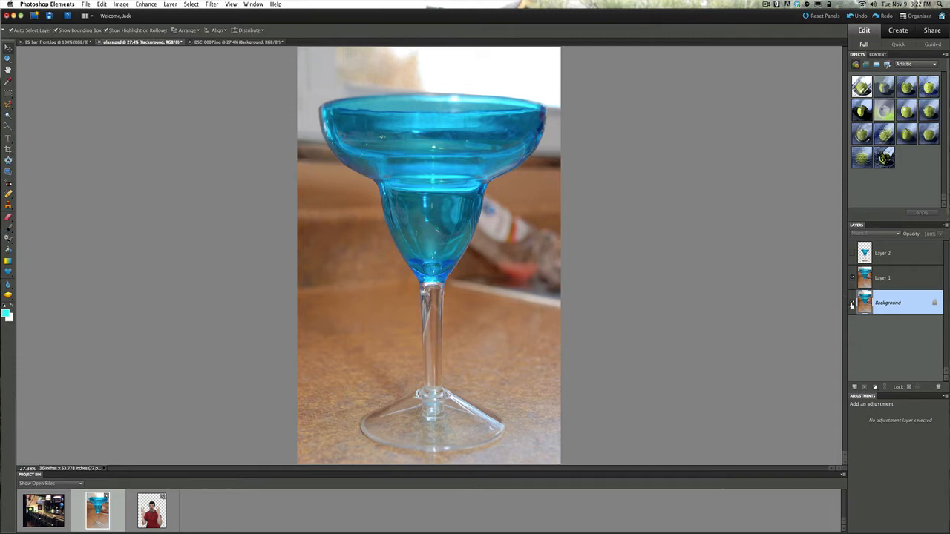
pyautogui.click(852, 253)
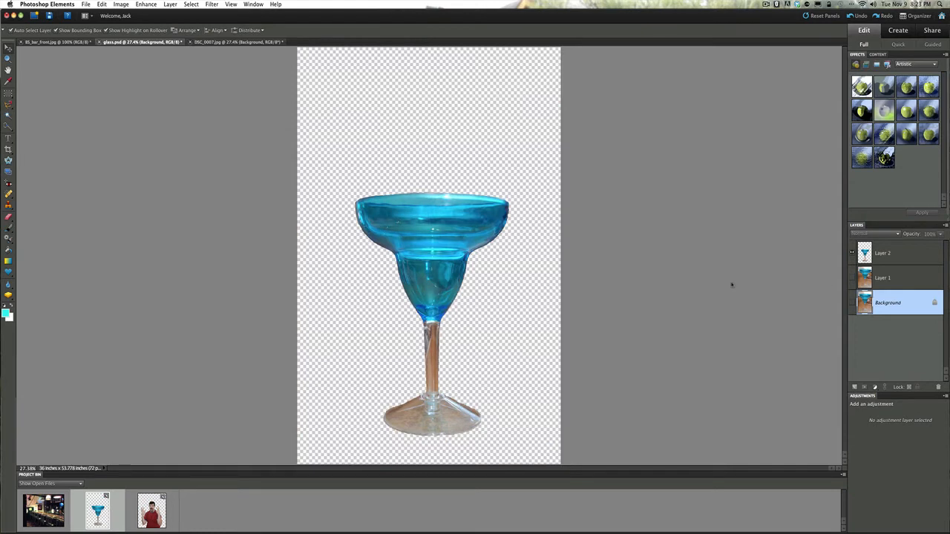
pyautogui.moveTo(799, 267)
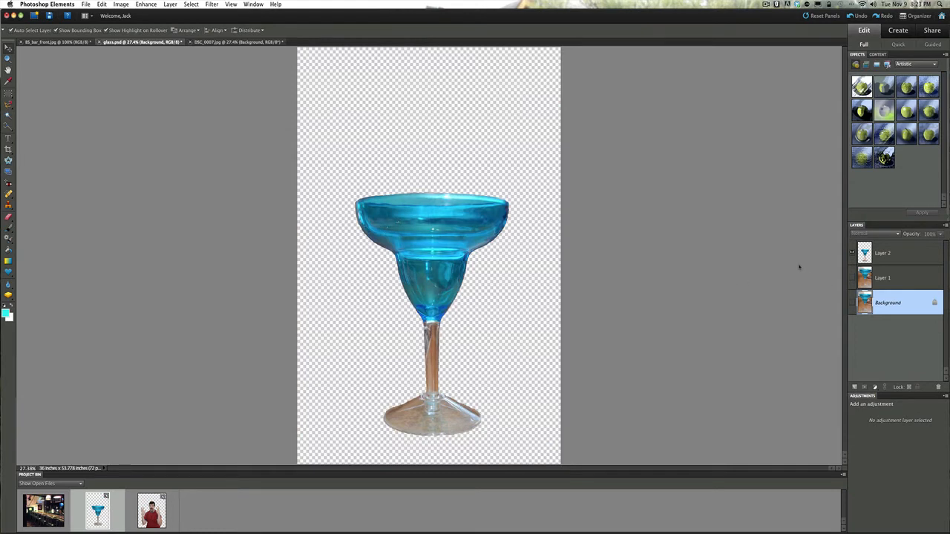
# - Select Layer 2, view the man photo, then return to glass.psd
pyautogui.click(883, 253)
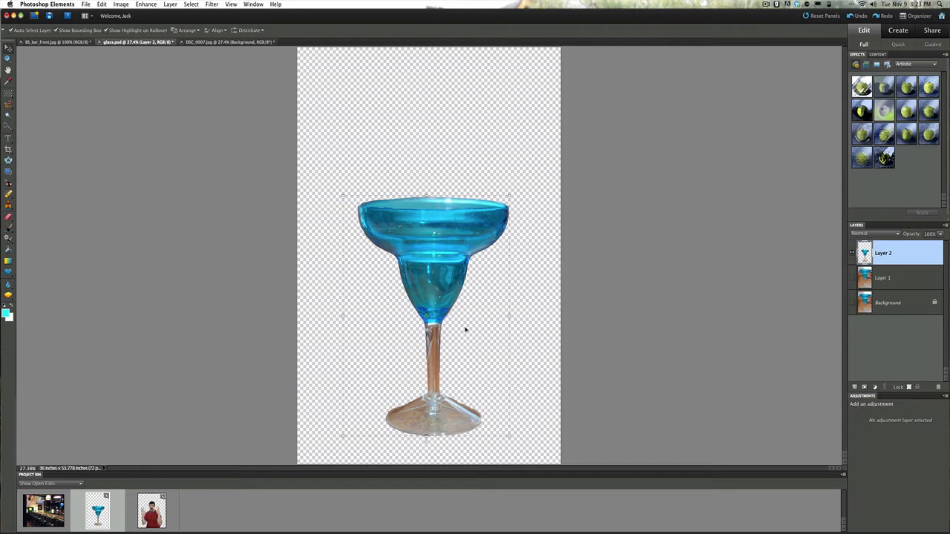
pyautogui.moveTo(272, 325)
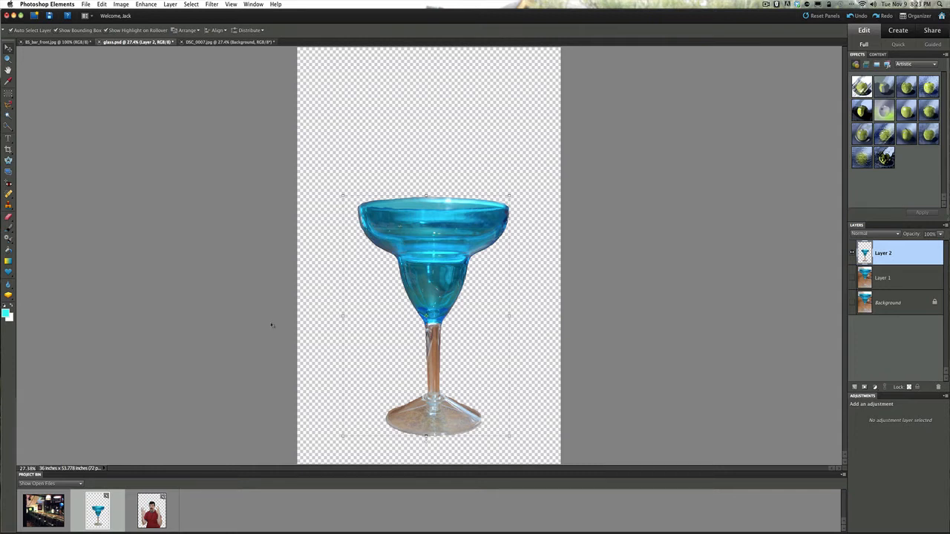
pyautogui.click(226, 41)
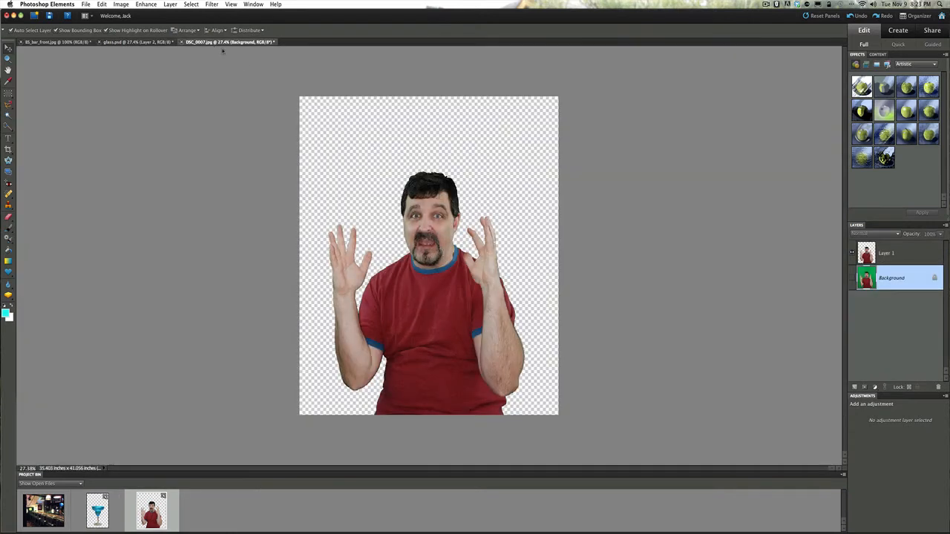
pyautogui.click(134, 41)
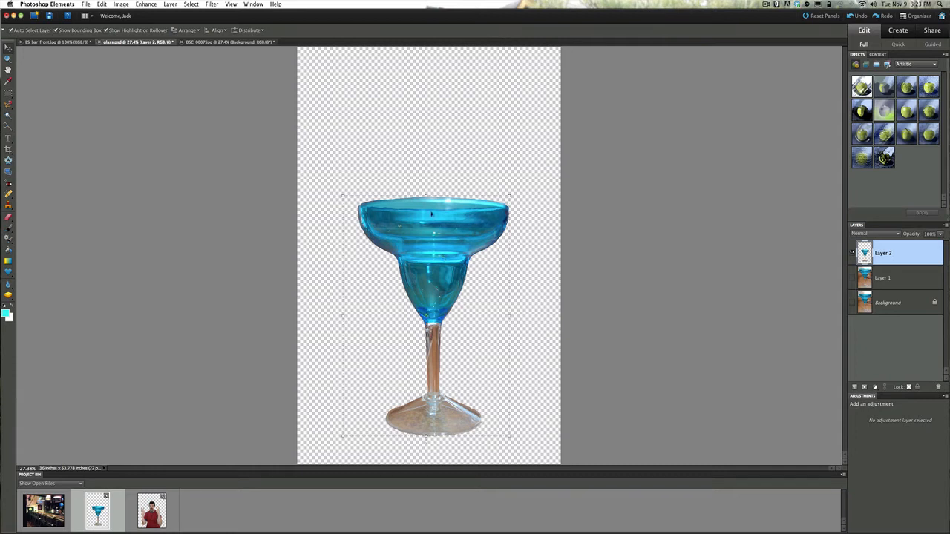
pyautogui.moveTo(23, 126)
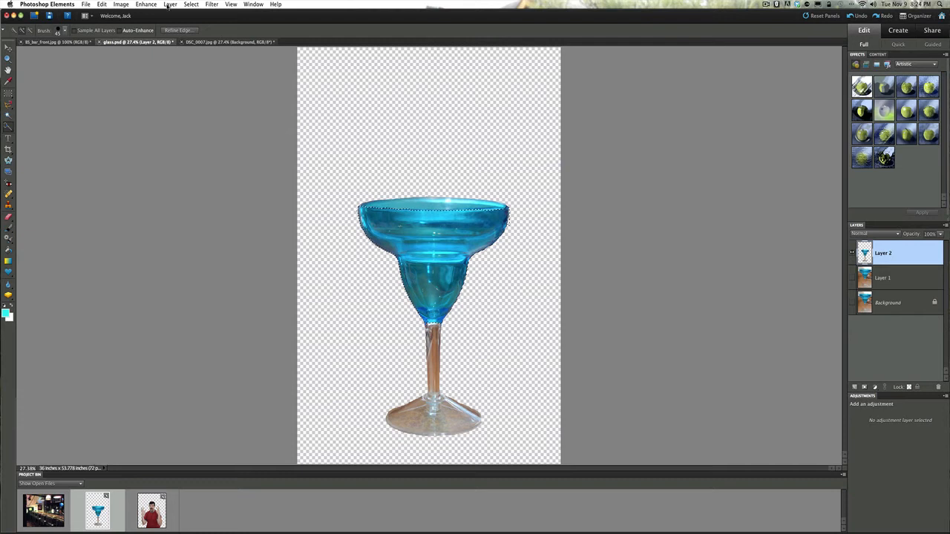
# - Copy the selected bowl onto Layer 3 via Layer via Copy, leaving it unrenamed
pyautogui.click(170, 5)
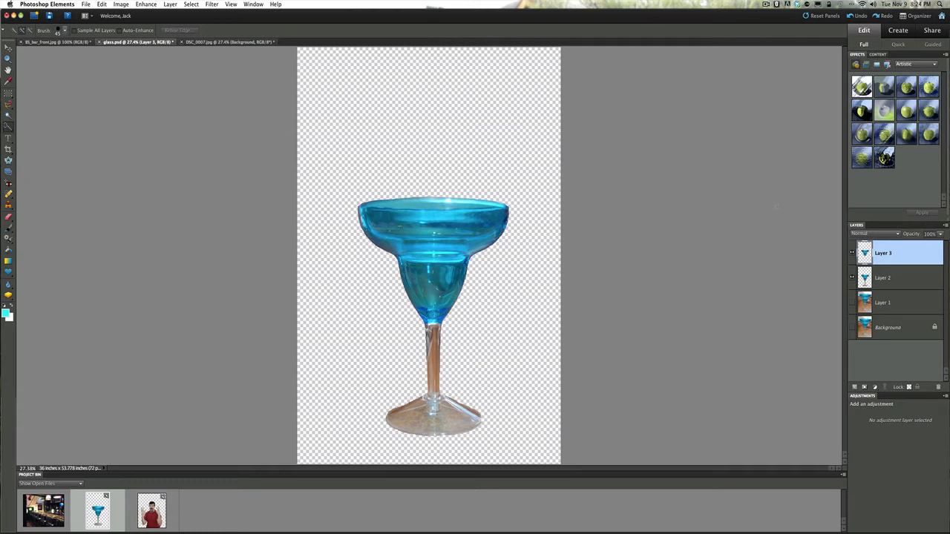
pyautogui.moveTo(864, 253)
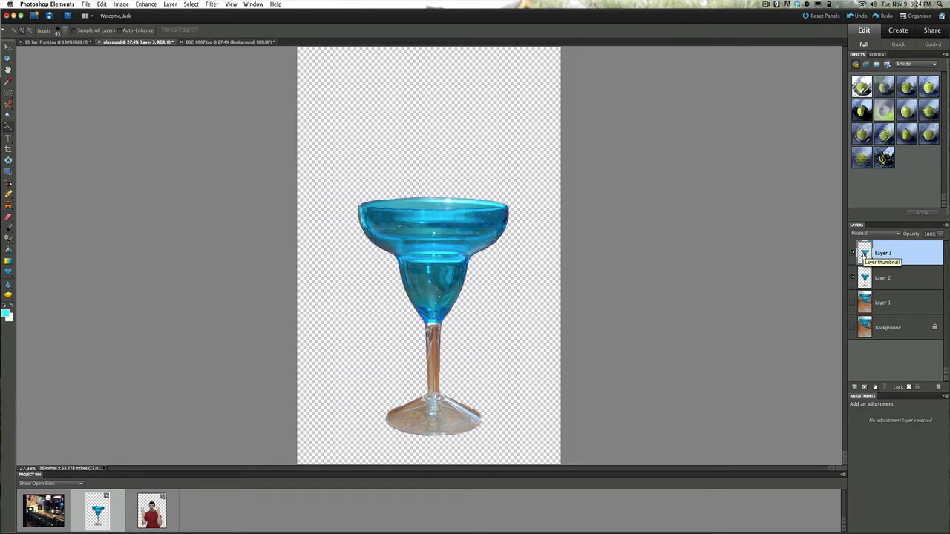
pyautogui.doubleClick(883, 253)
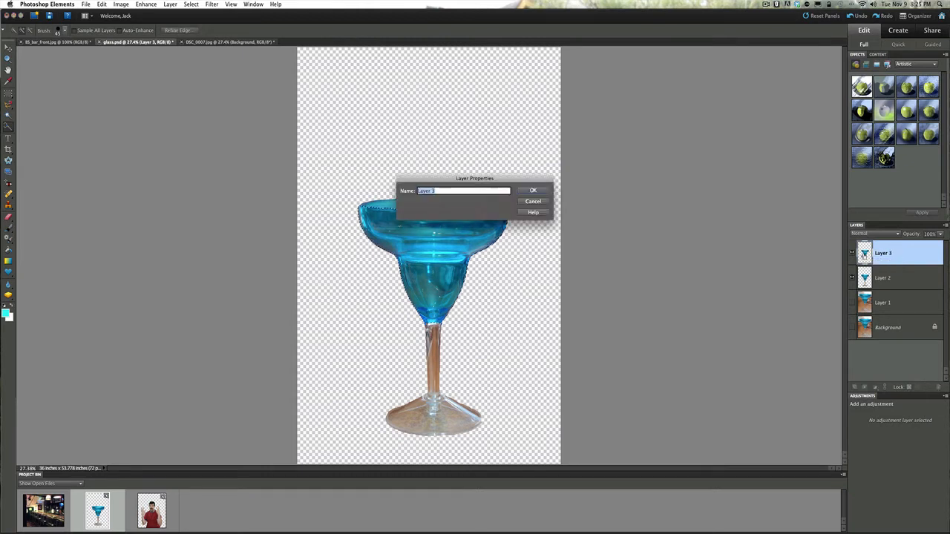
pyautogui.click(532, 190)
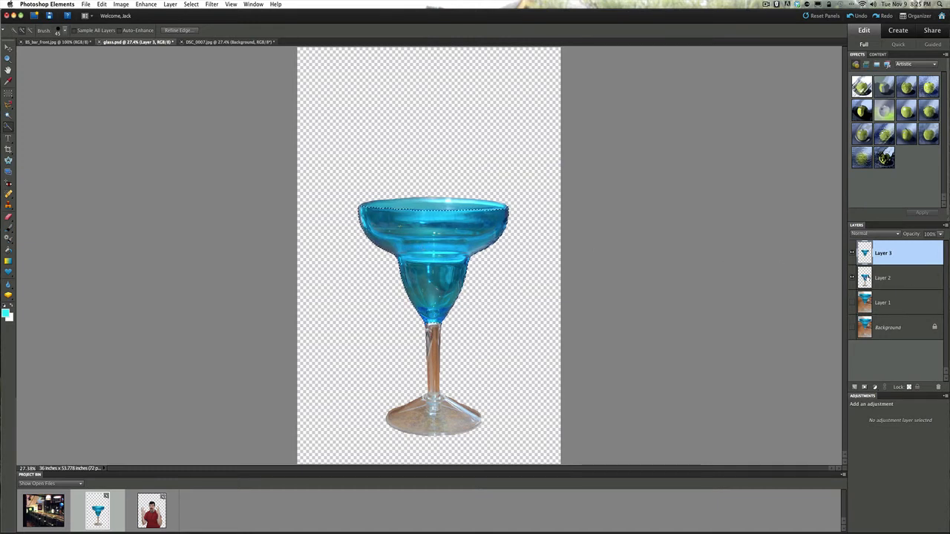
# - Hide the copied bowl on Layer 3
pyautogui.click(882, 278)
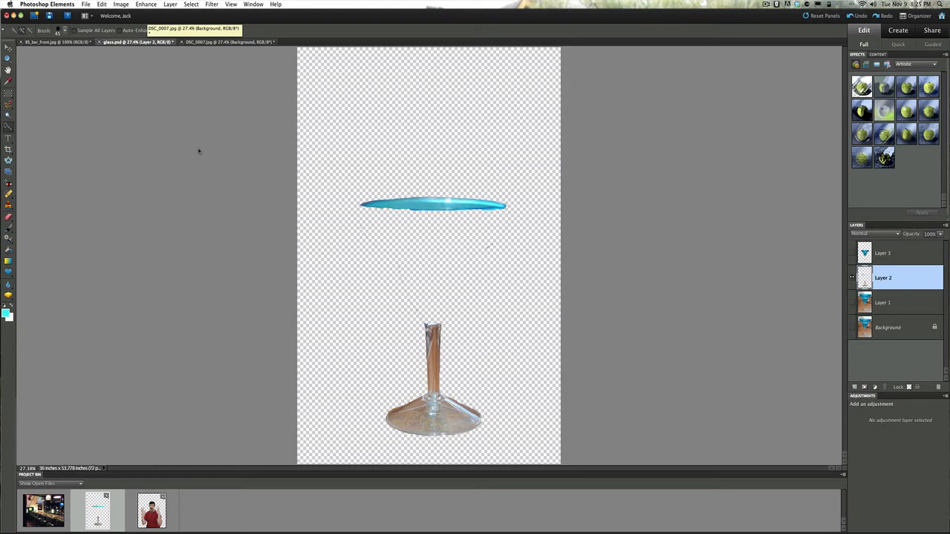
# - Paste the cut-out man from DSC_0007 into glass.psd as Layer 4
pyautogui.click(223, 42)
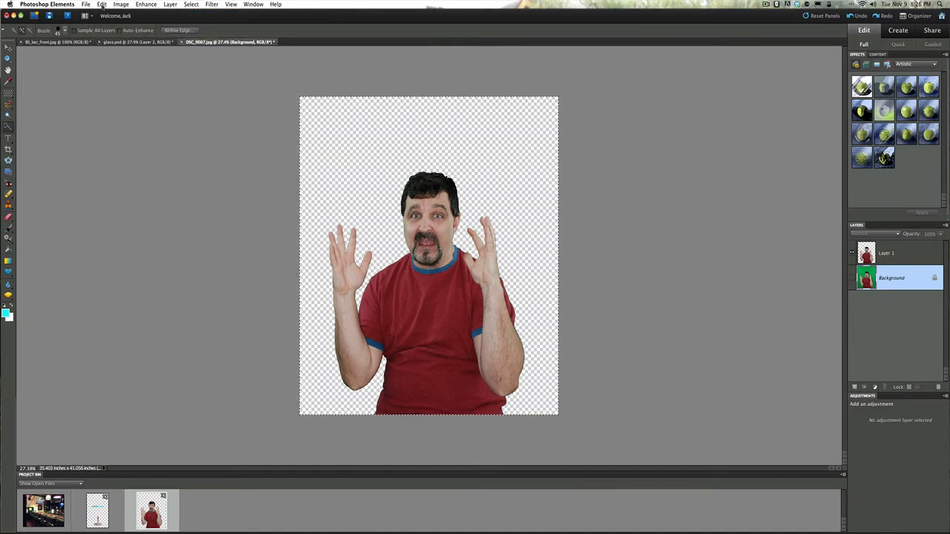
pyautogui.click(102, 5)
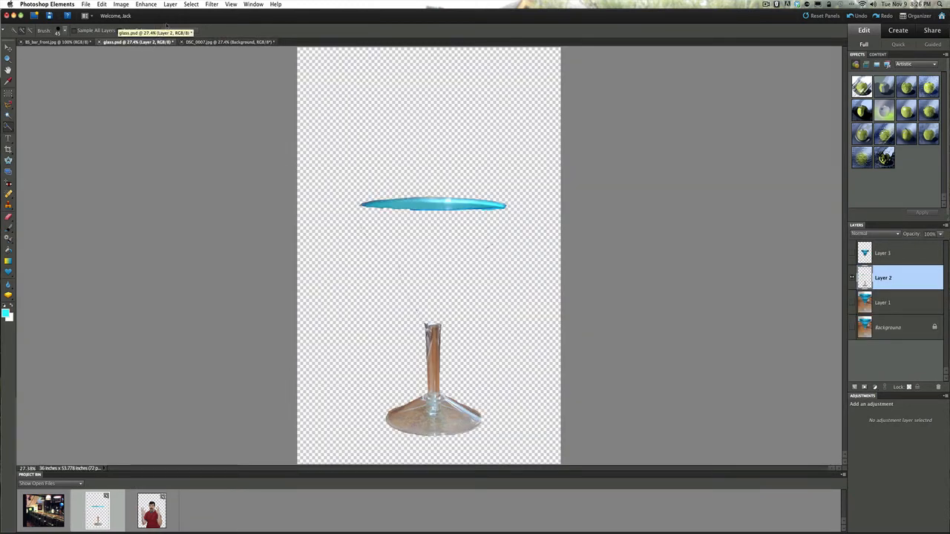
pyautogui.click(102, 5)
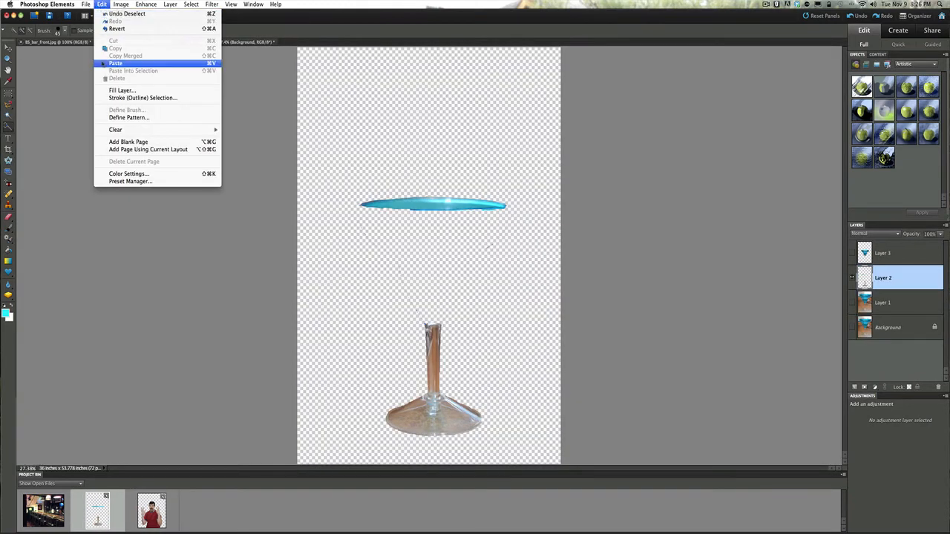
pyautogui.click(115, 63)
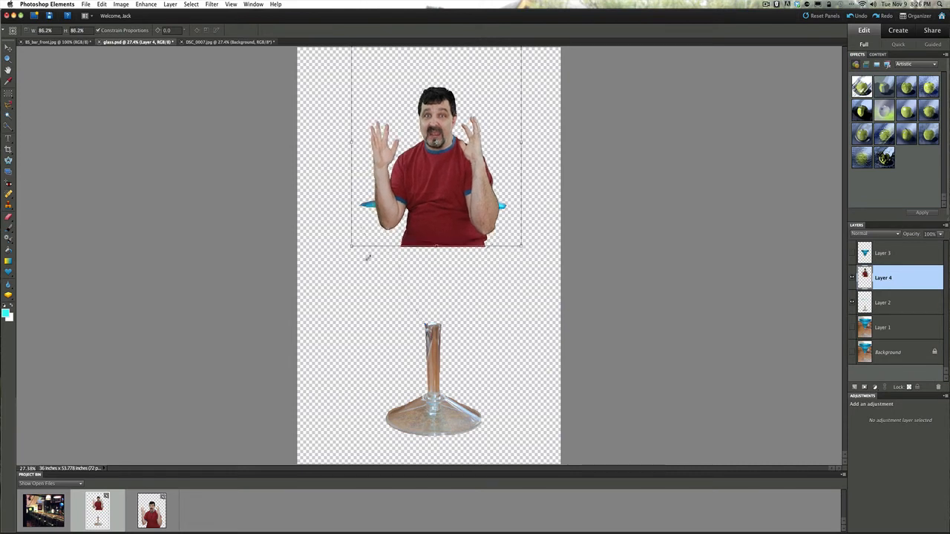
pyautogui.moveTo(521, 246); pyautogui.dragTo(509, 233)
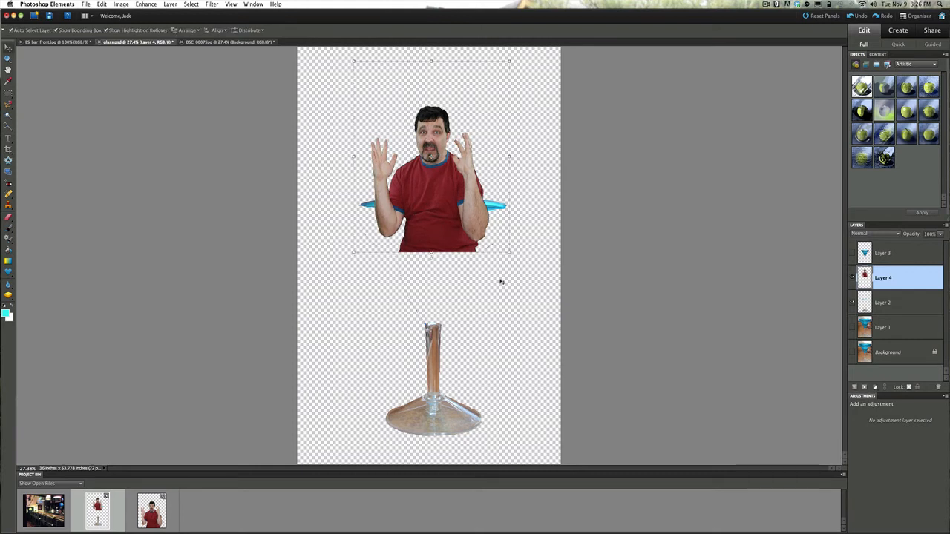
pyautogui.click(887, 352)
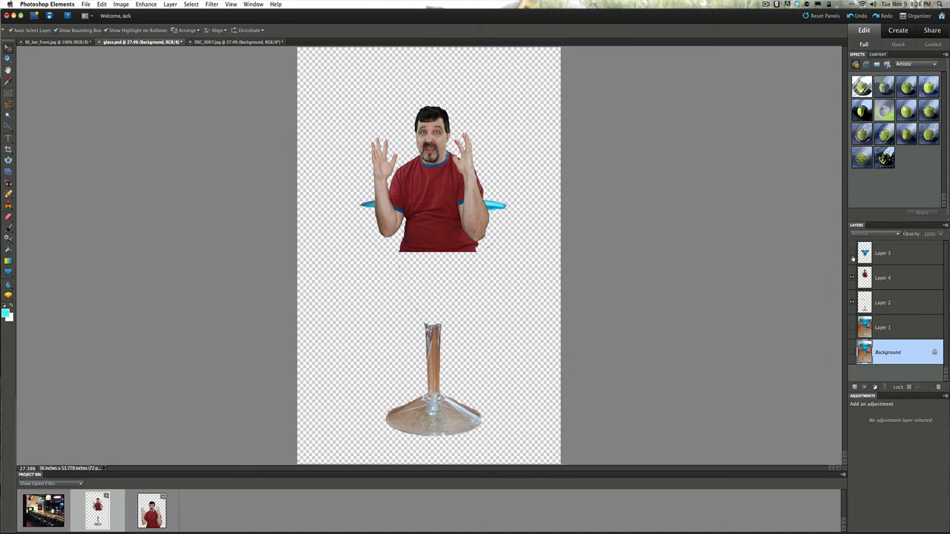
pyautogui.click(852, 253)
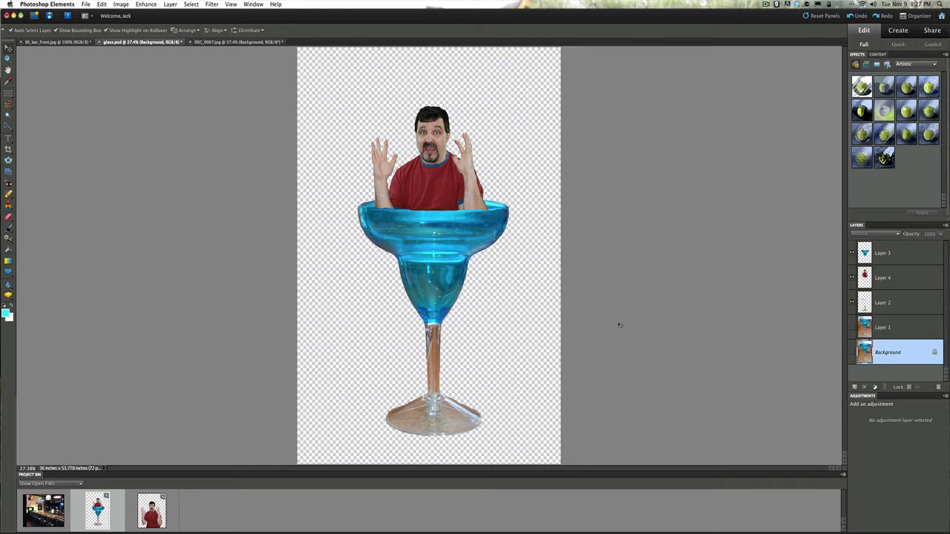
pyautogui.moveTo(613, 277)
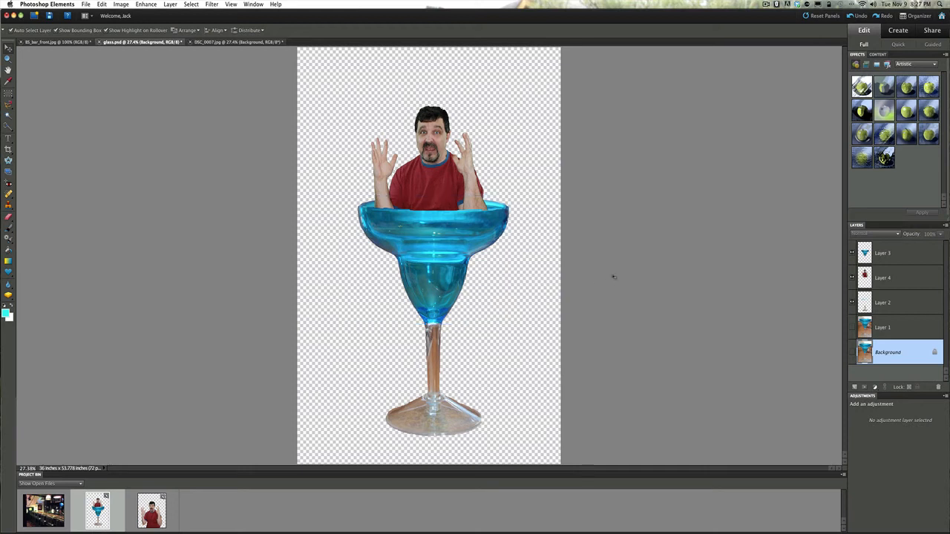
pyautogui.moveTo(638, 277)
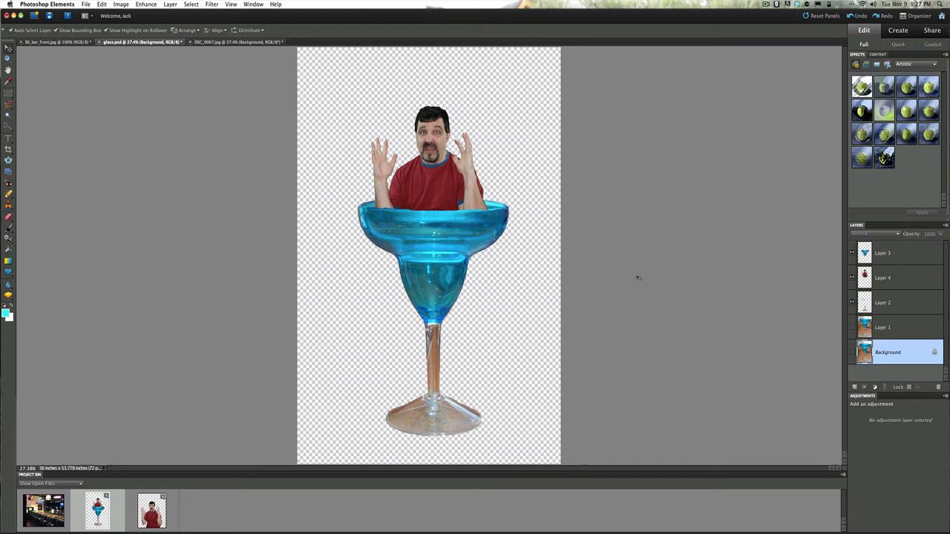
pyautogui.moveTo(678, 277)
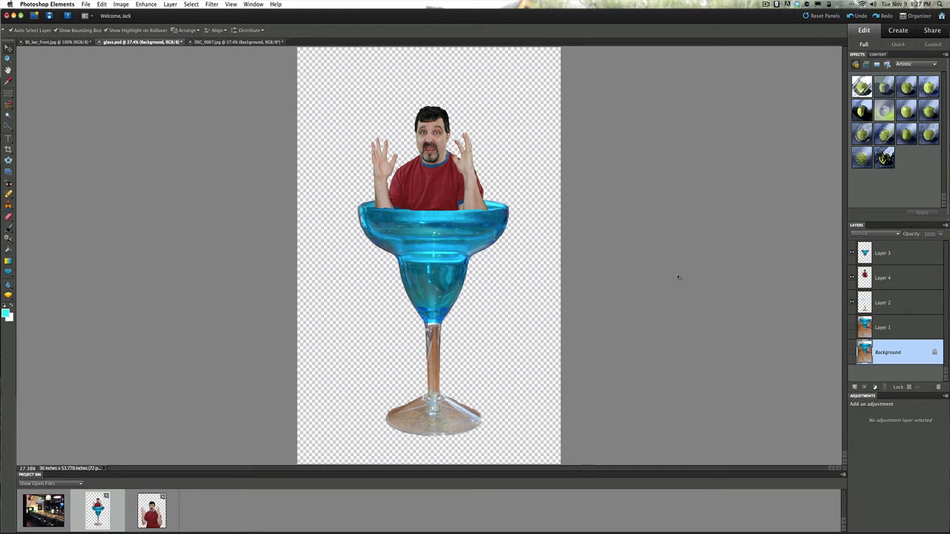
pyautogui.moveTo(495, 132)
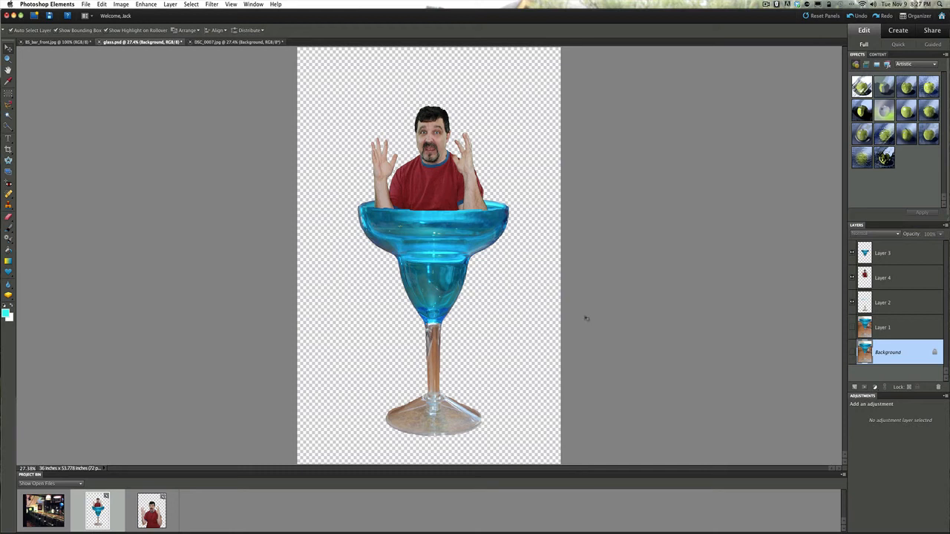
pyautogui.moveTo(585, 302)
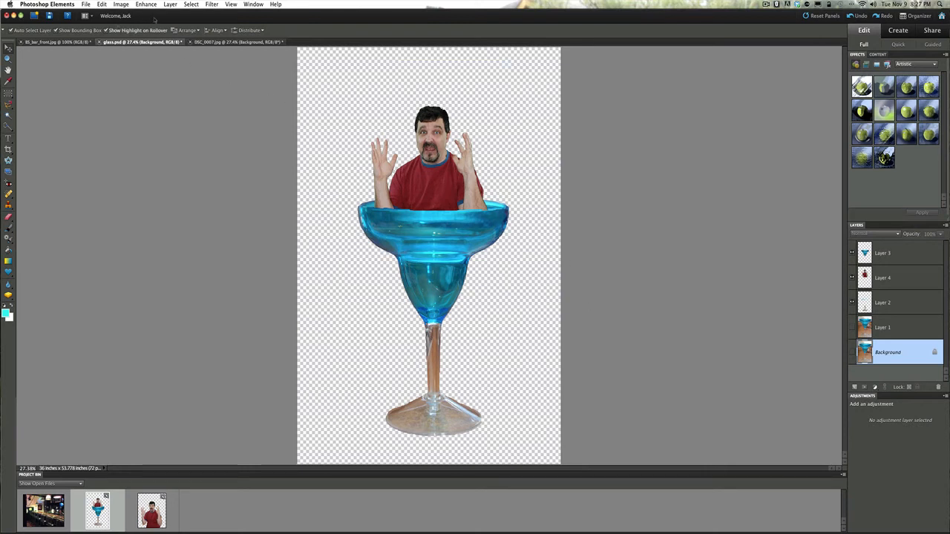
# - Copy the merged glass composite into the bar photo, shrink it, and place it on the counter
pyautogui.click(191, 5)
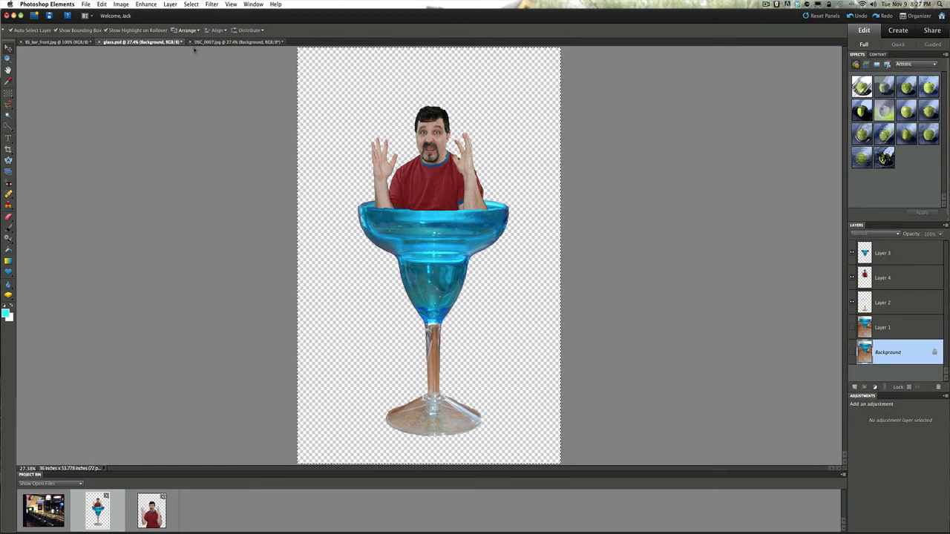
pyautogui.click(101, 4)
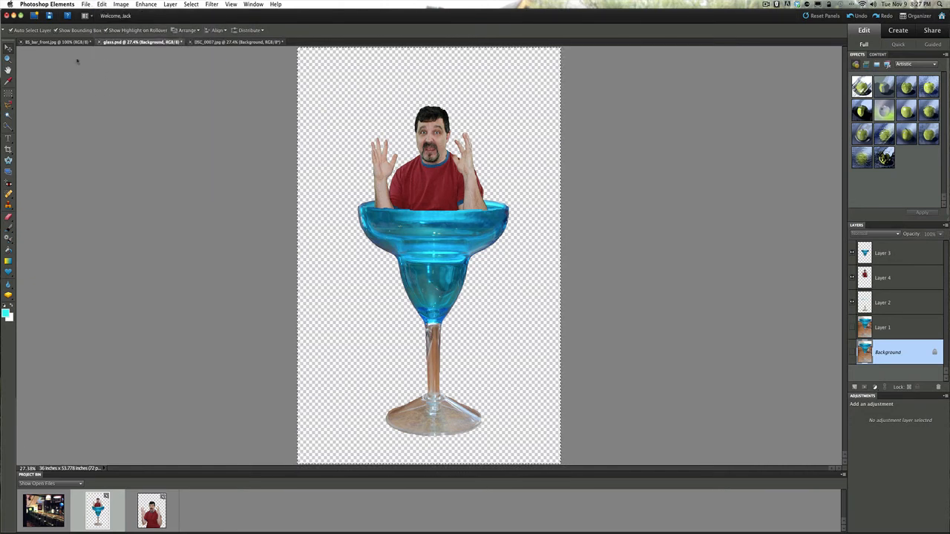
pyautogui.click(52, 42)
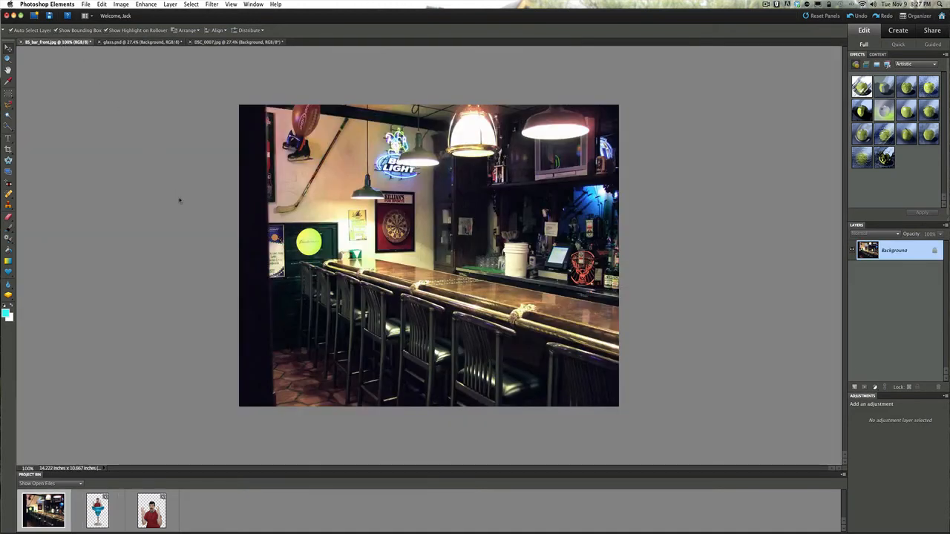
pyautogui.click(60, 41)
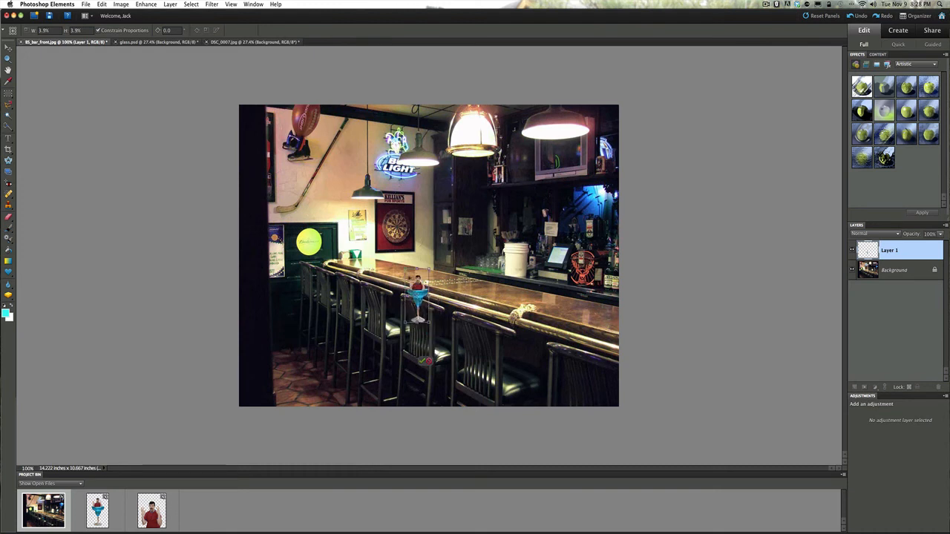
pyautogui.moveTo(418, 301); pyautogui.dragTo(390, 245)
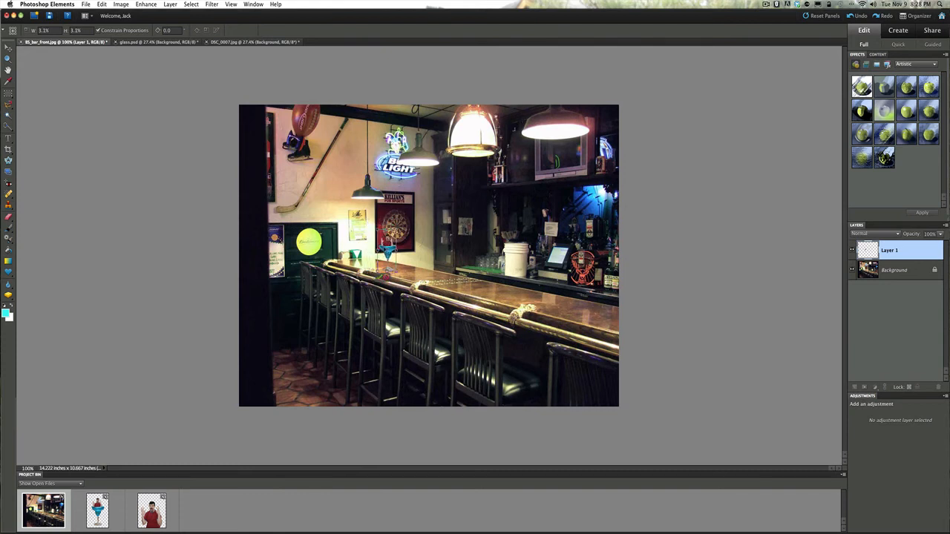
# - Commit the resized glass composite and position Layer 1 and its copies 2, 3 and 4 along the counter
pyautogui.click(8, 57)
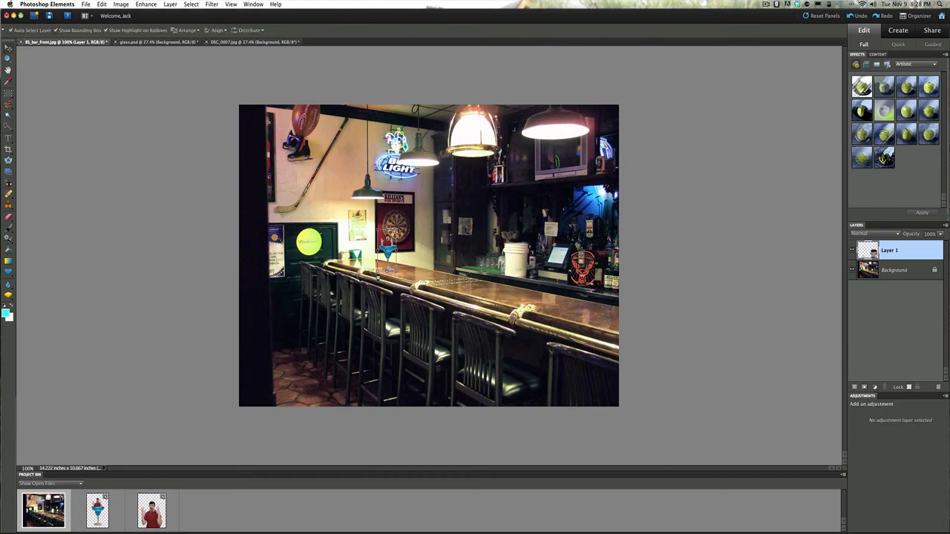
pyautogui.click(894, 269)
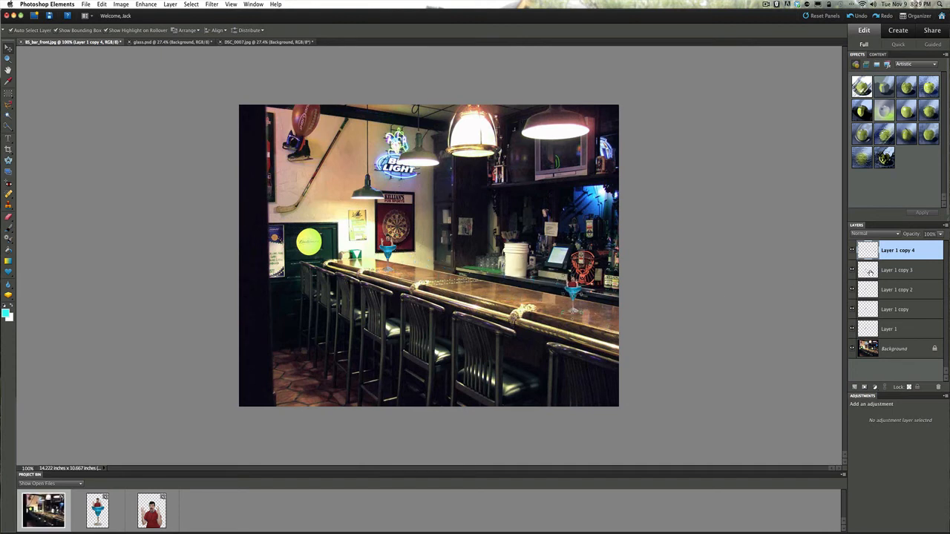
pyautogui.click(896, 270)
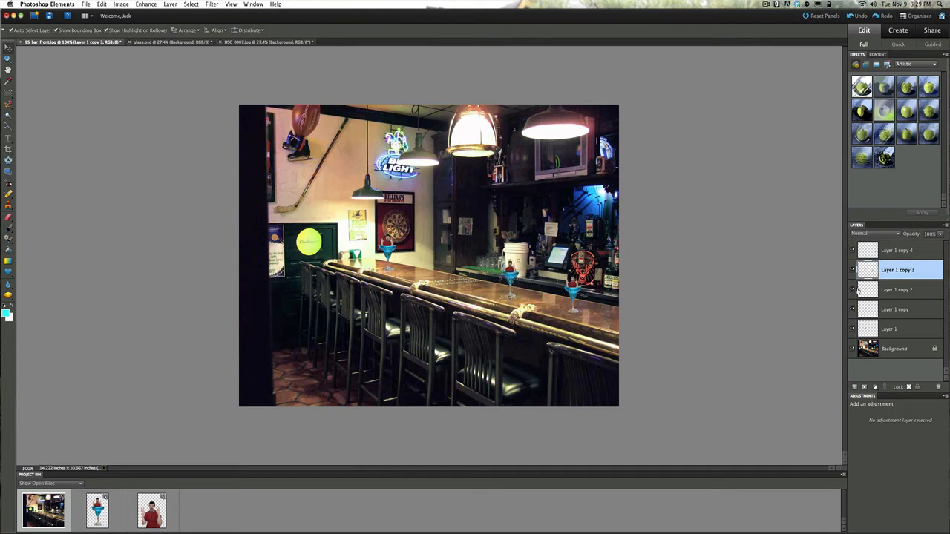
pyautogui.click(897, 289)
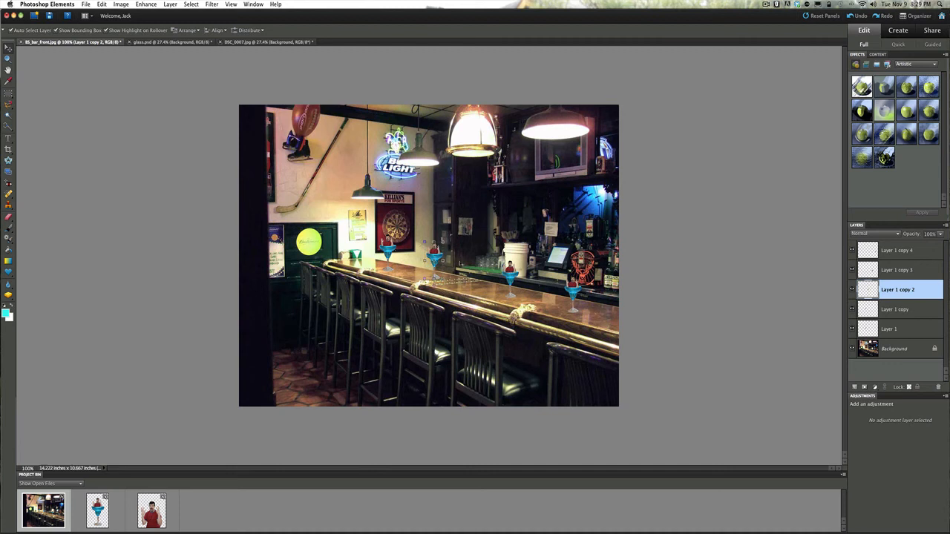
pyautogui.click(894, 348)
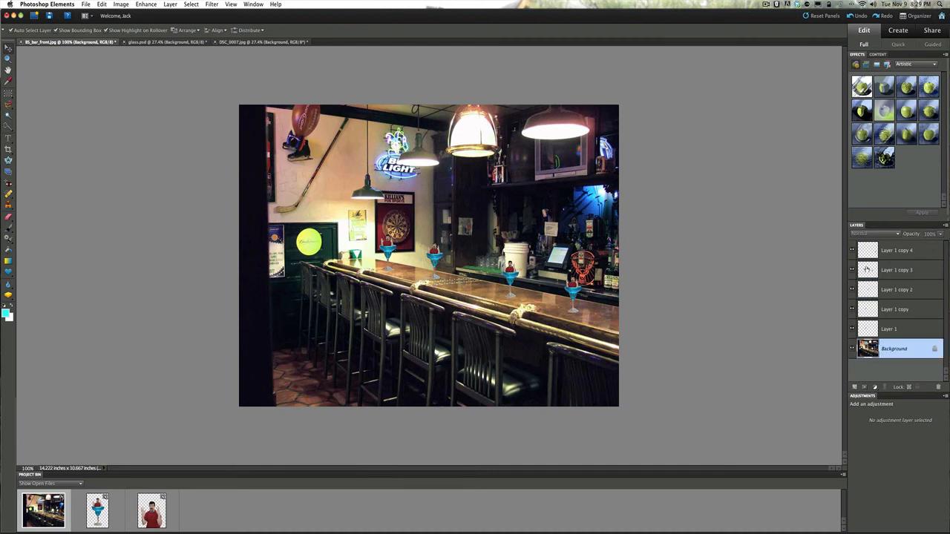
pyautogui.click(896, 250)
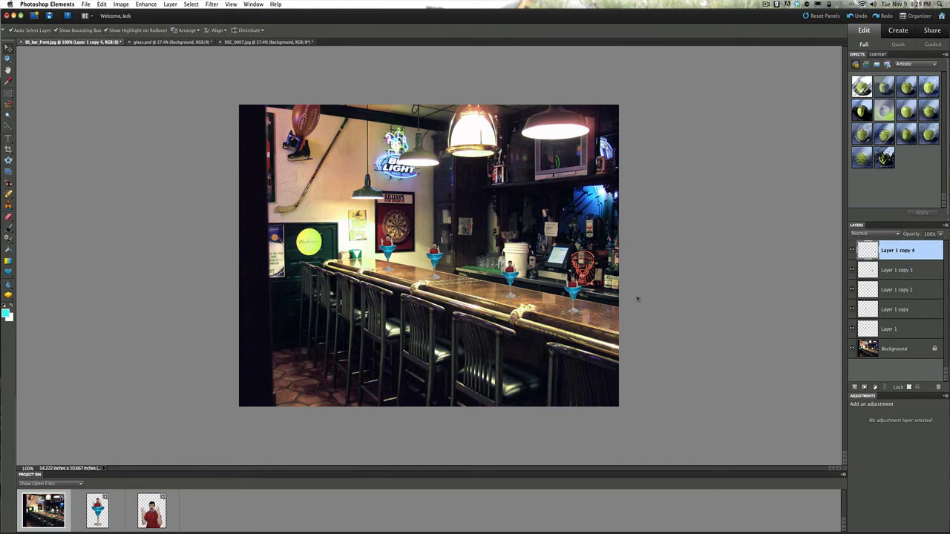
pyautogui.click(894, 349)
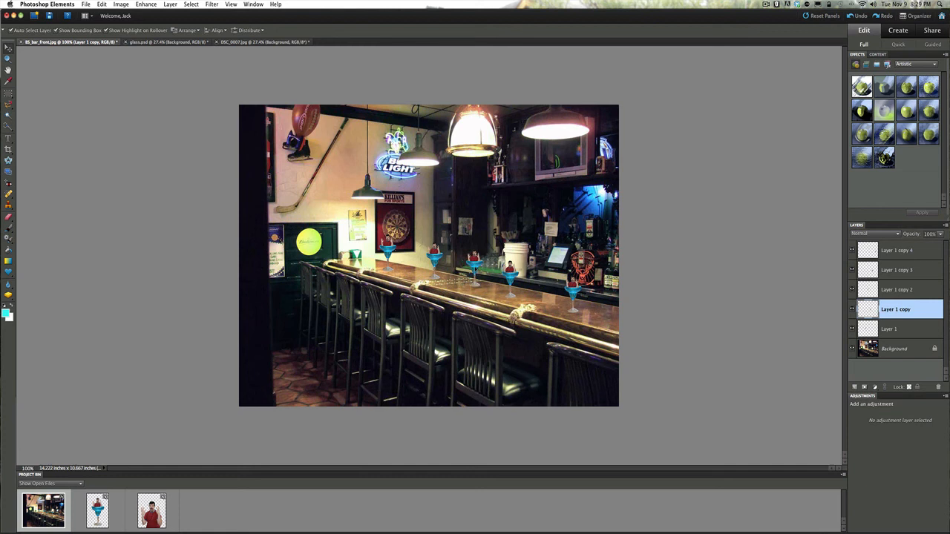
pyautogui.click(894, 349)
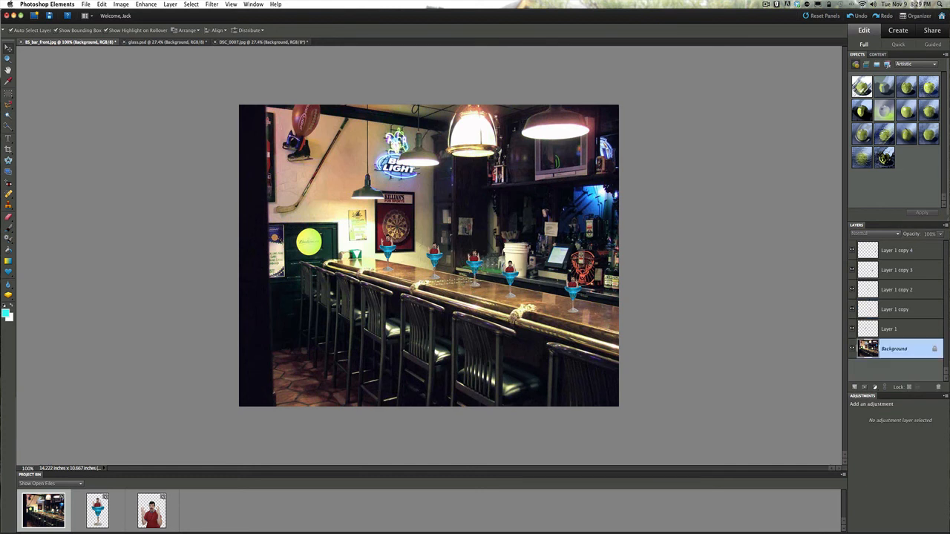
pyautogui.moveTo(204, 255)
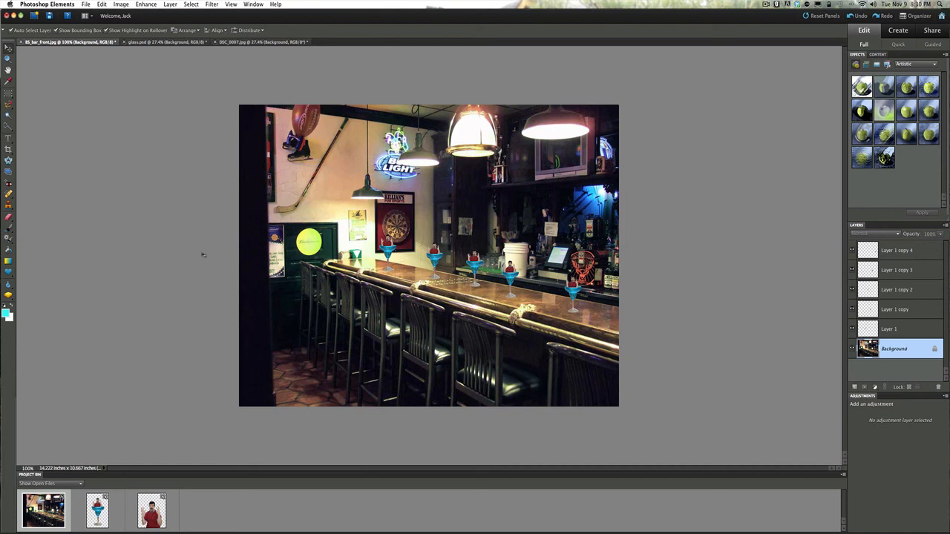
# - Check Layer 1 copy 4 and Layer 1 copy, then reselect the background photo layer
pyautogui.click(896, 250)
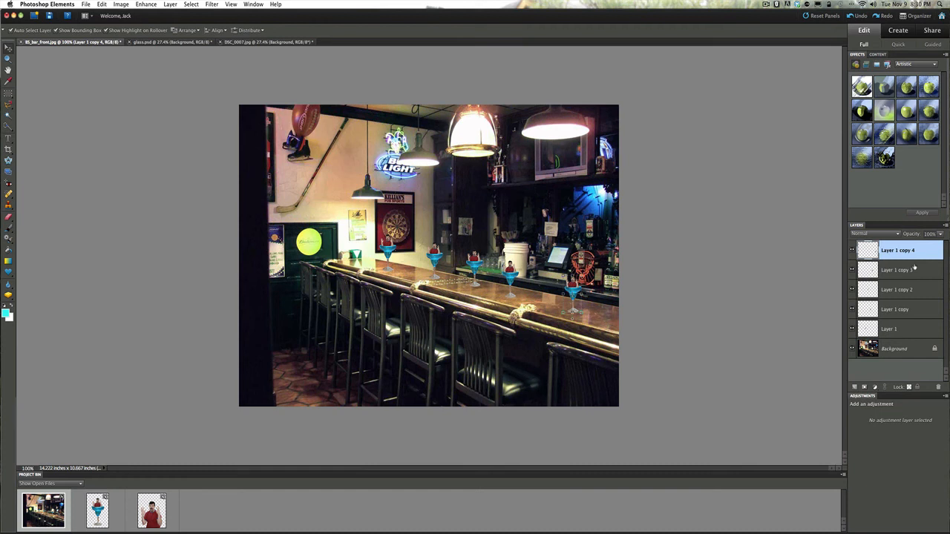
pyautogui.click(896, 309)
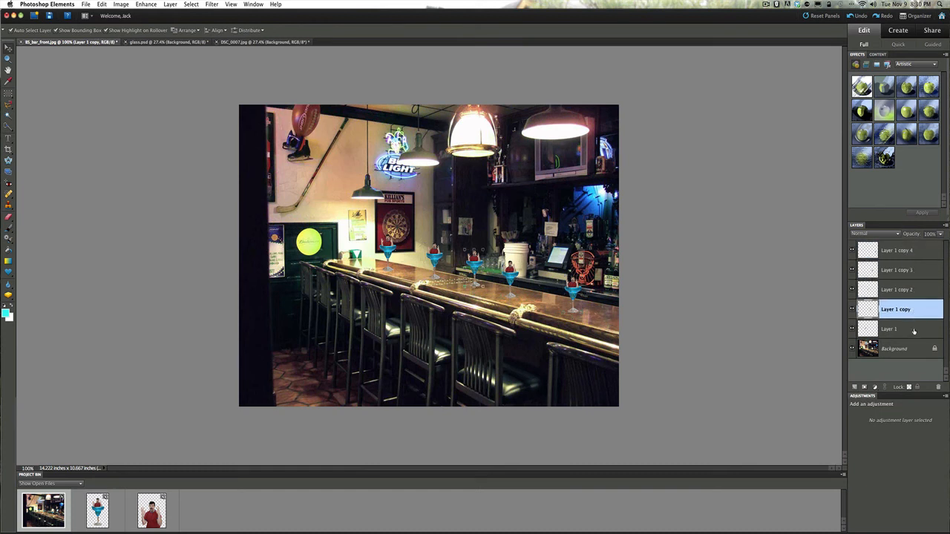
pyautogui.click(893, 349)
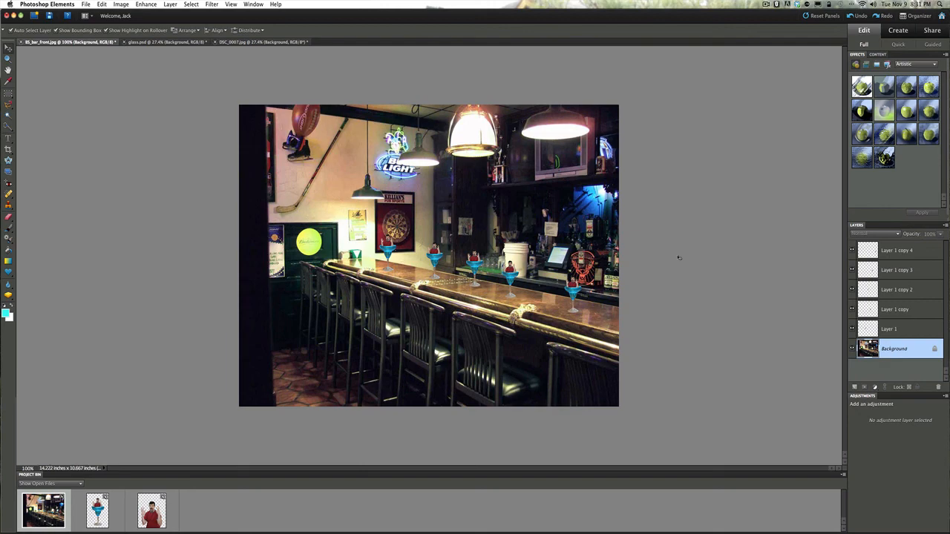
pyautogui.moveTo(678, 257)
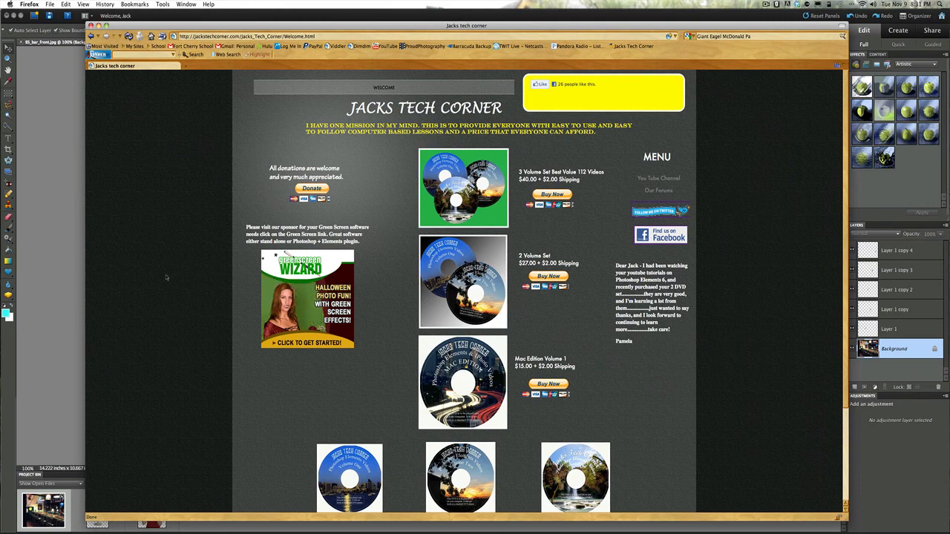
pyautogui.moveTo(135, 274)
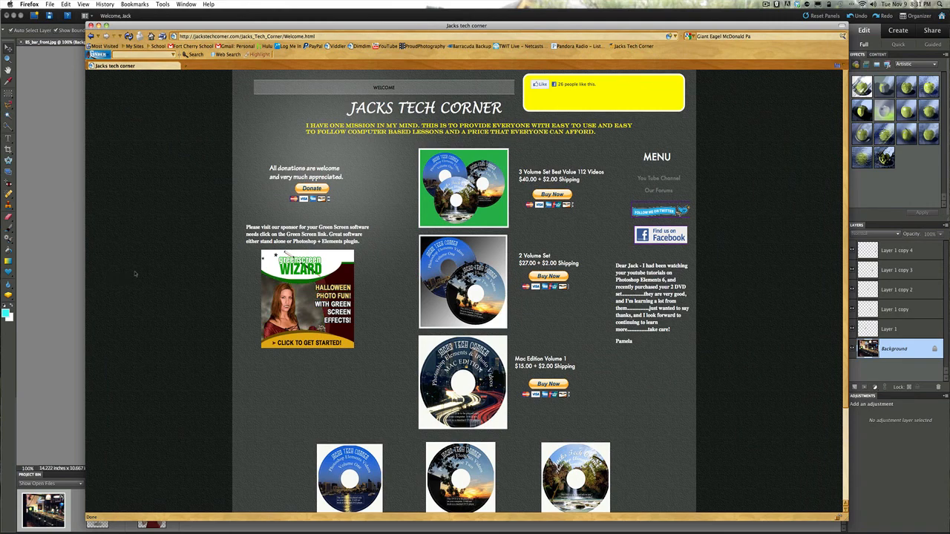